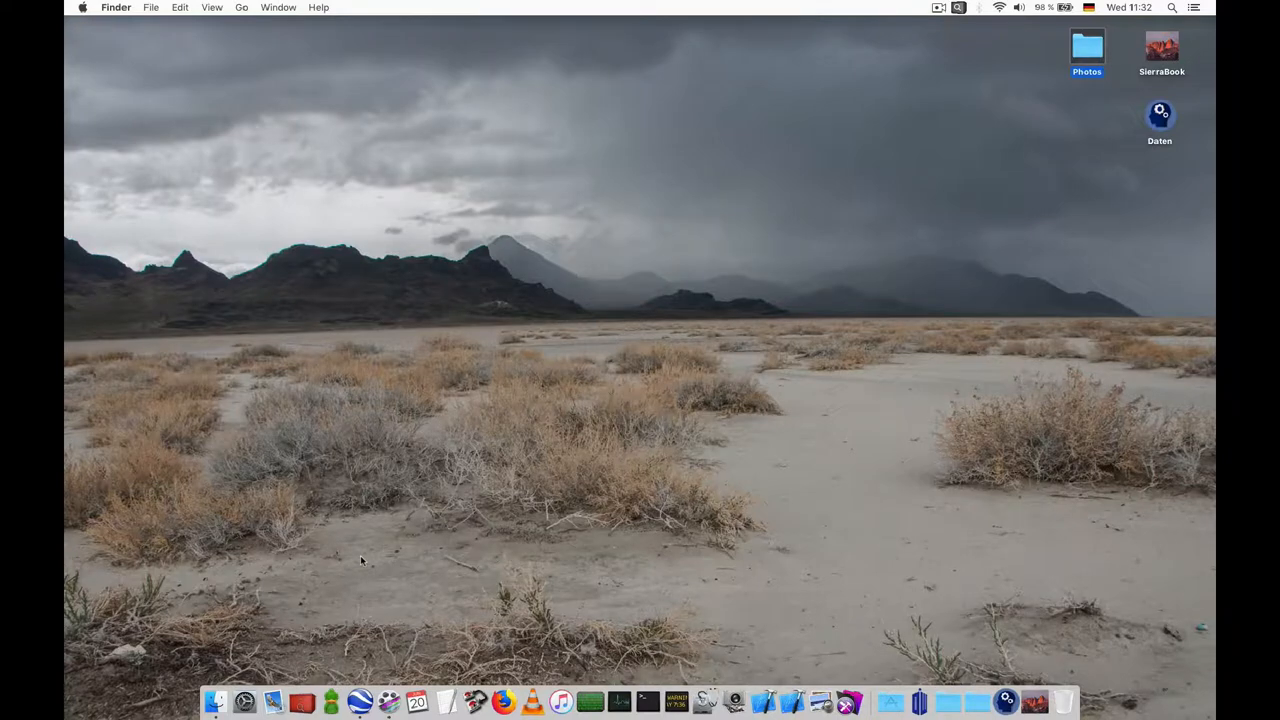
Launch NeoFinder and show the Sample Catalog's 39 items.
click(302, 701)
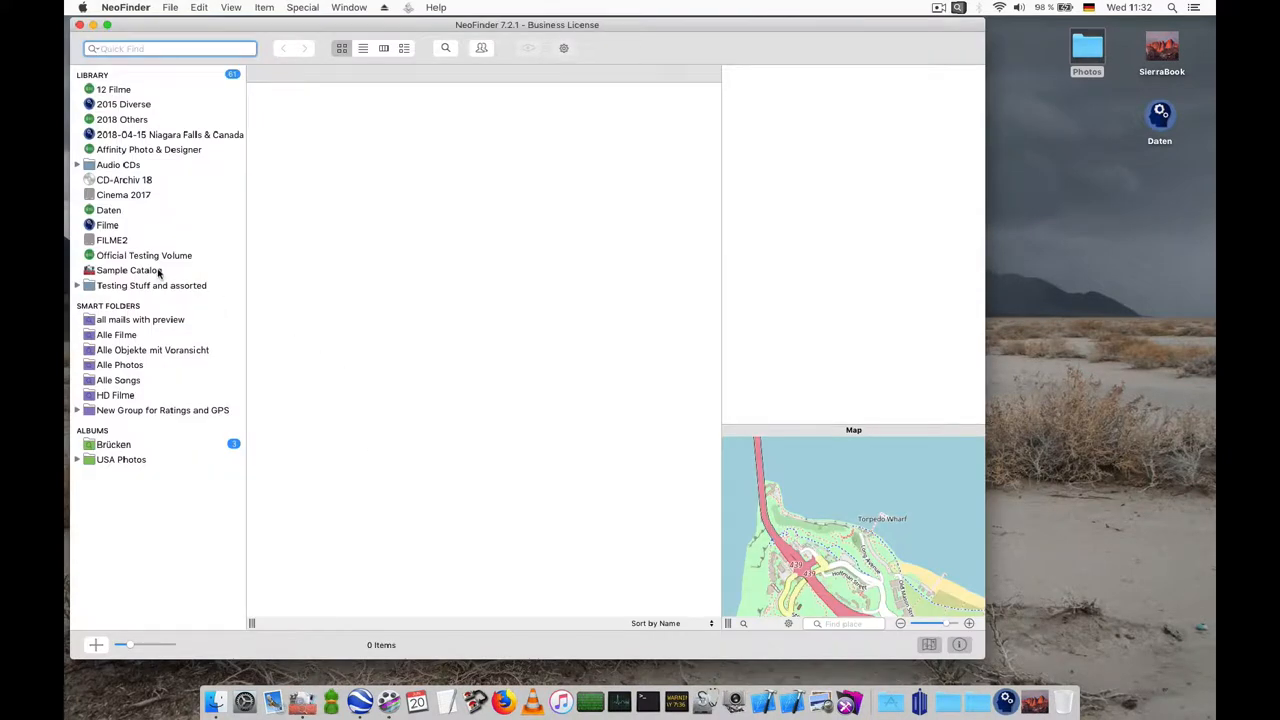
click(128, 270)
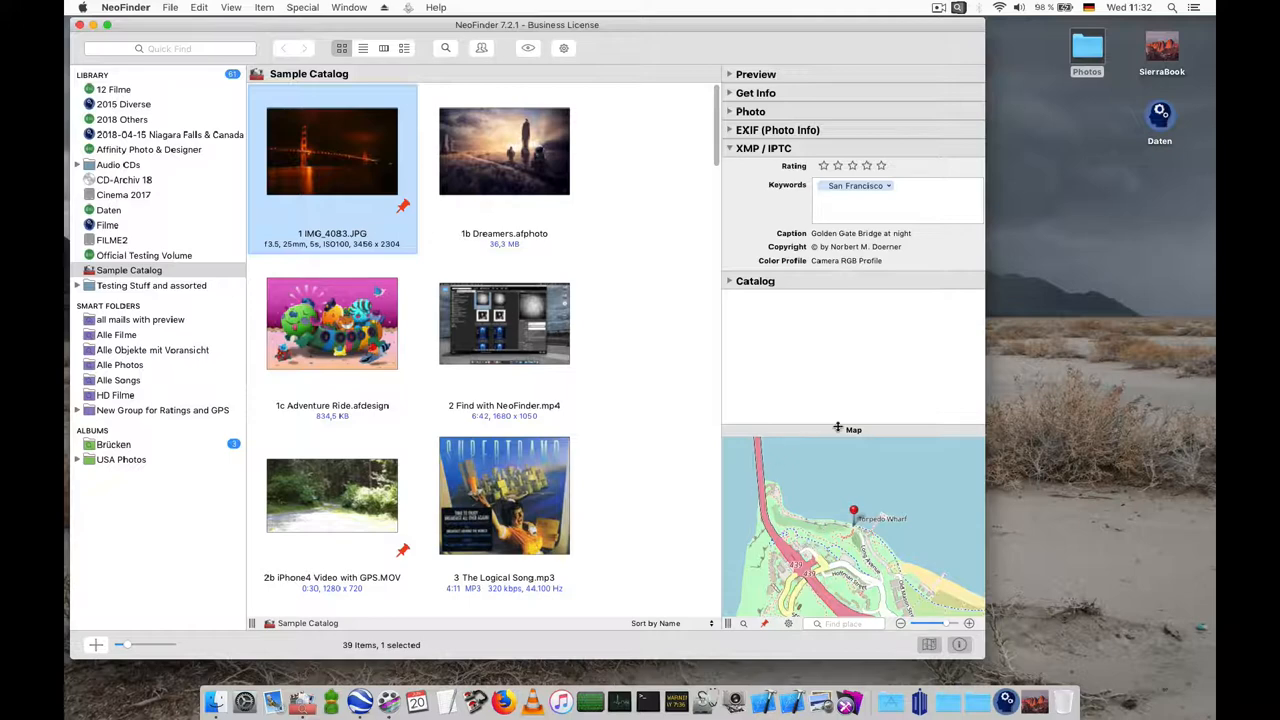
mouse_move(793, 462)
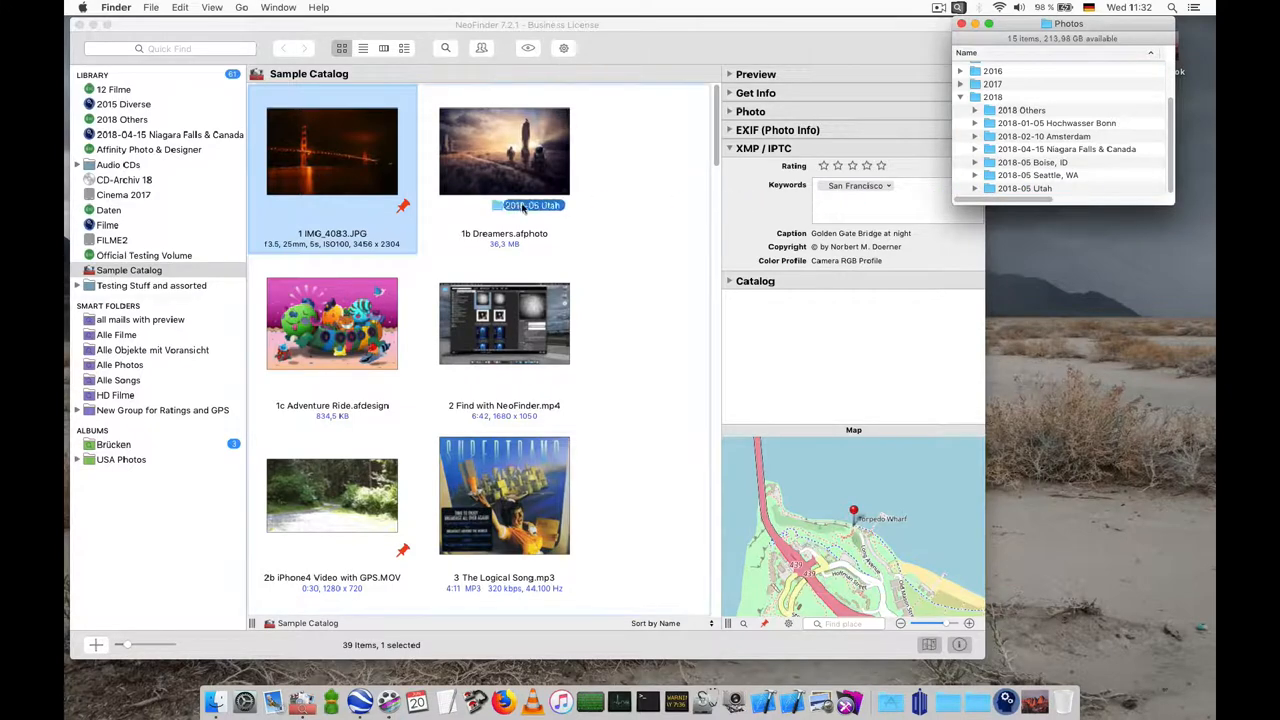
Catalog the 2018-05 Utah folder from Finder, adding its 12 Capitol photos.
click(200, 220)
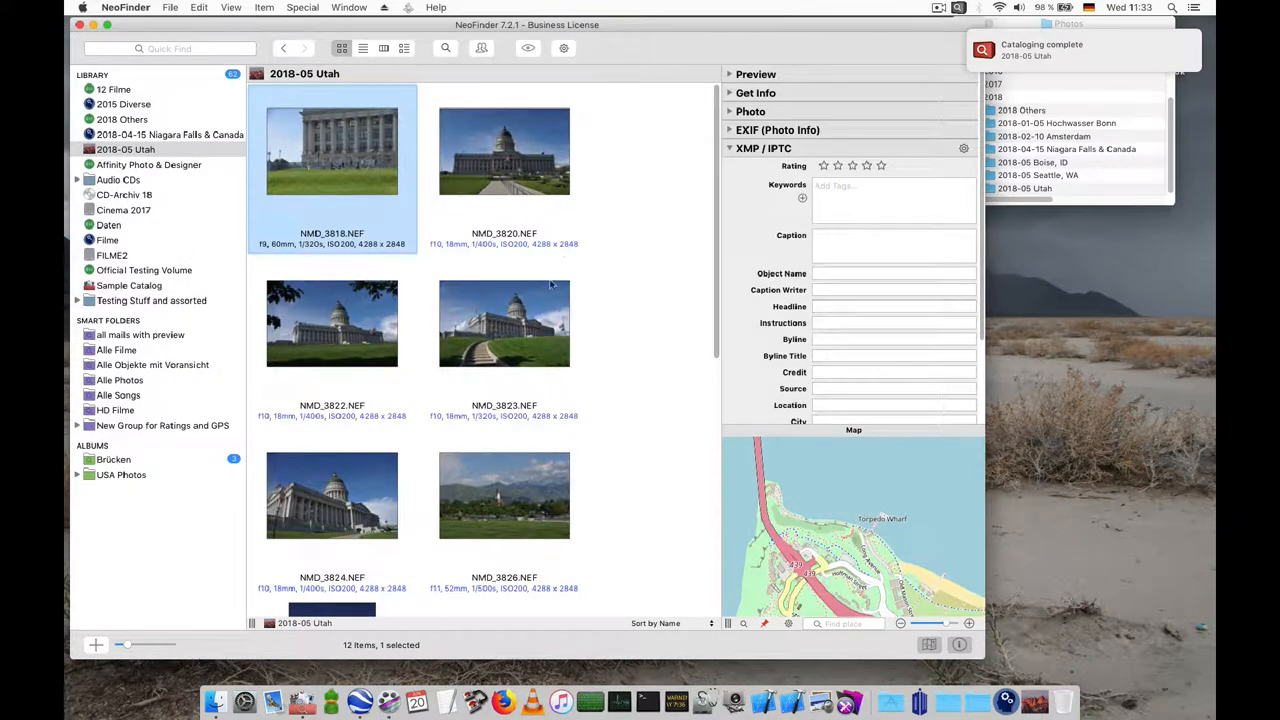
mouse_move(562, 194)
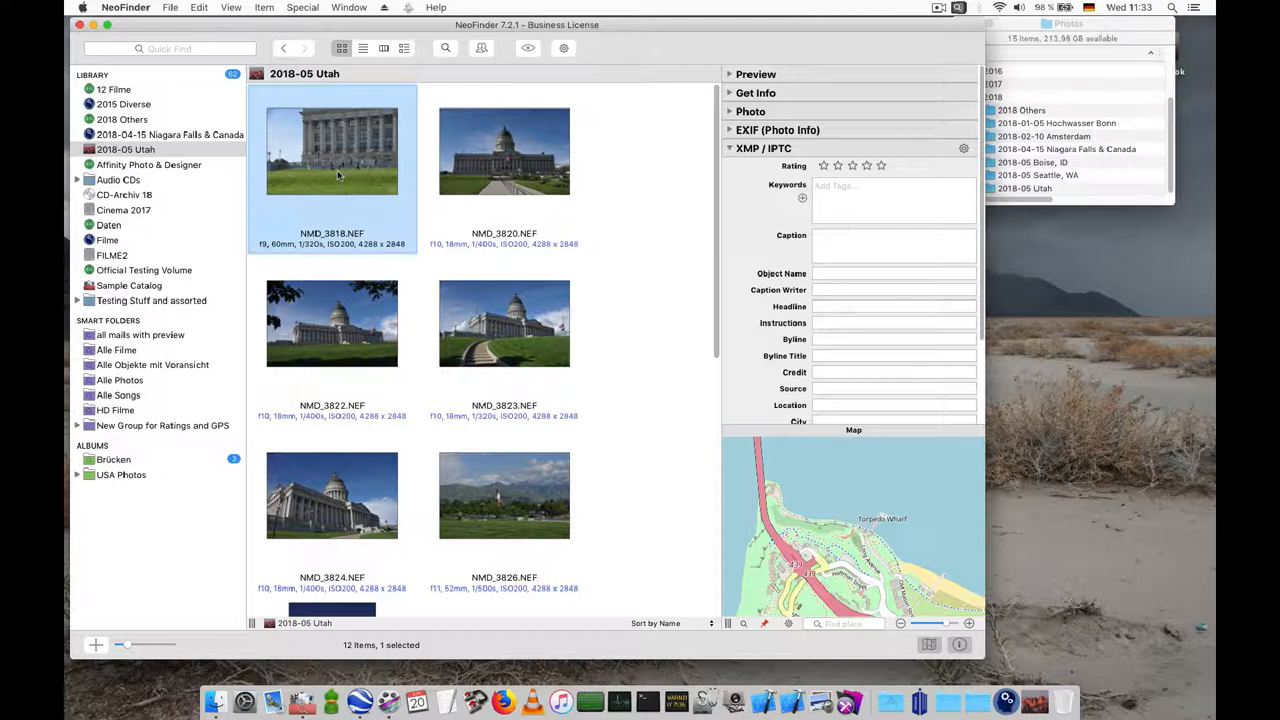
mouse_move(590, 308)
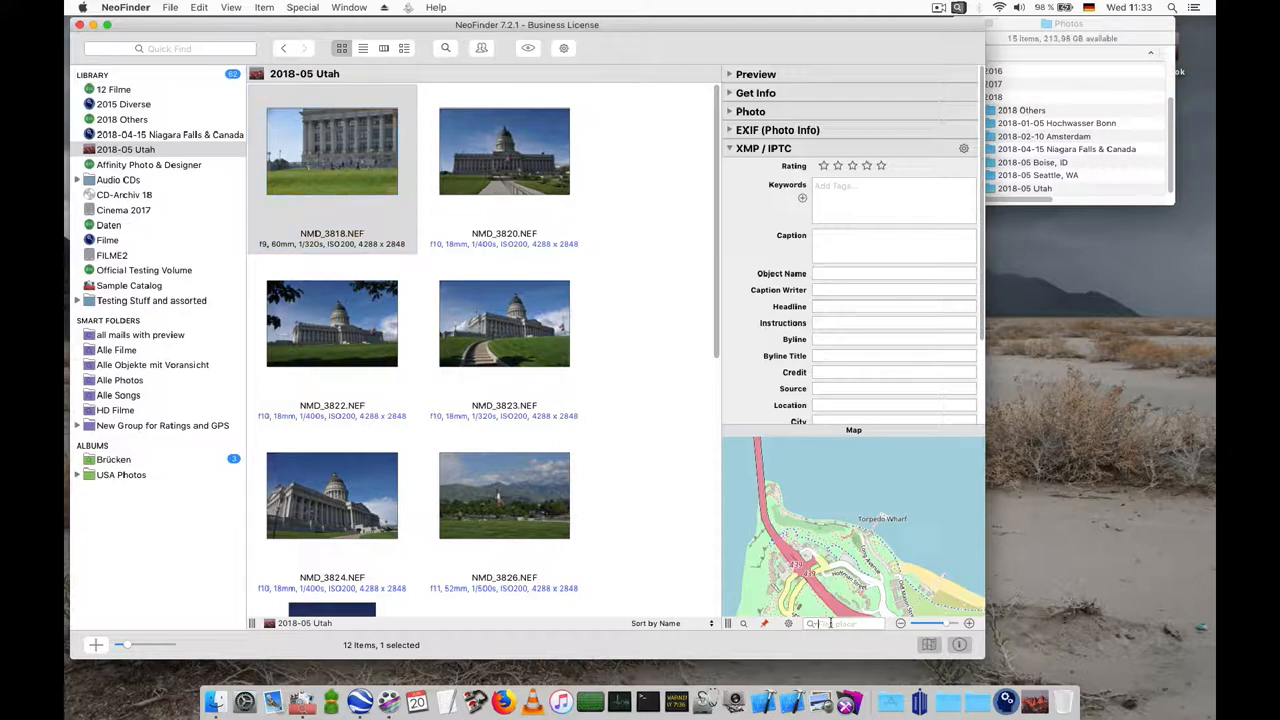
Search the map for Utah State Capitol and zoom in on the grounds.
text(utah state capit)
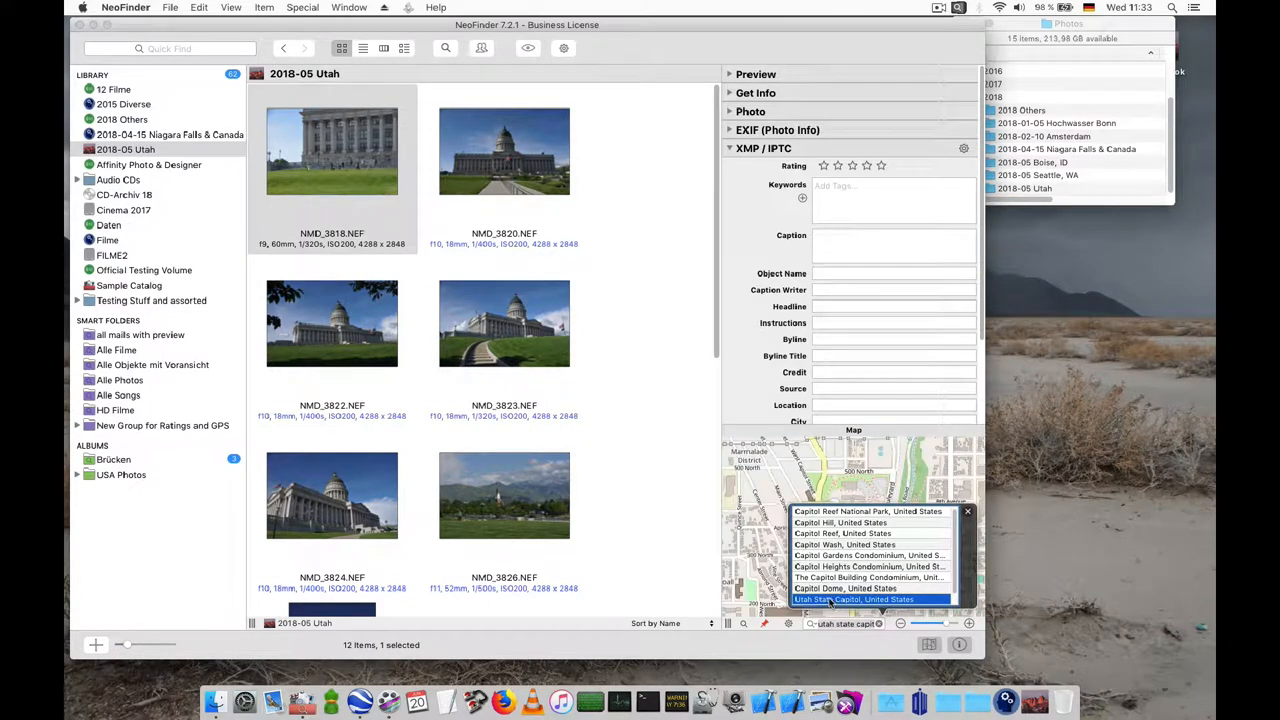
click(853, 599)
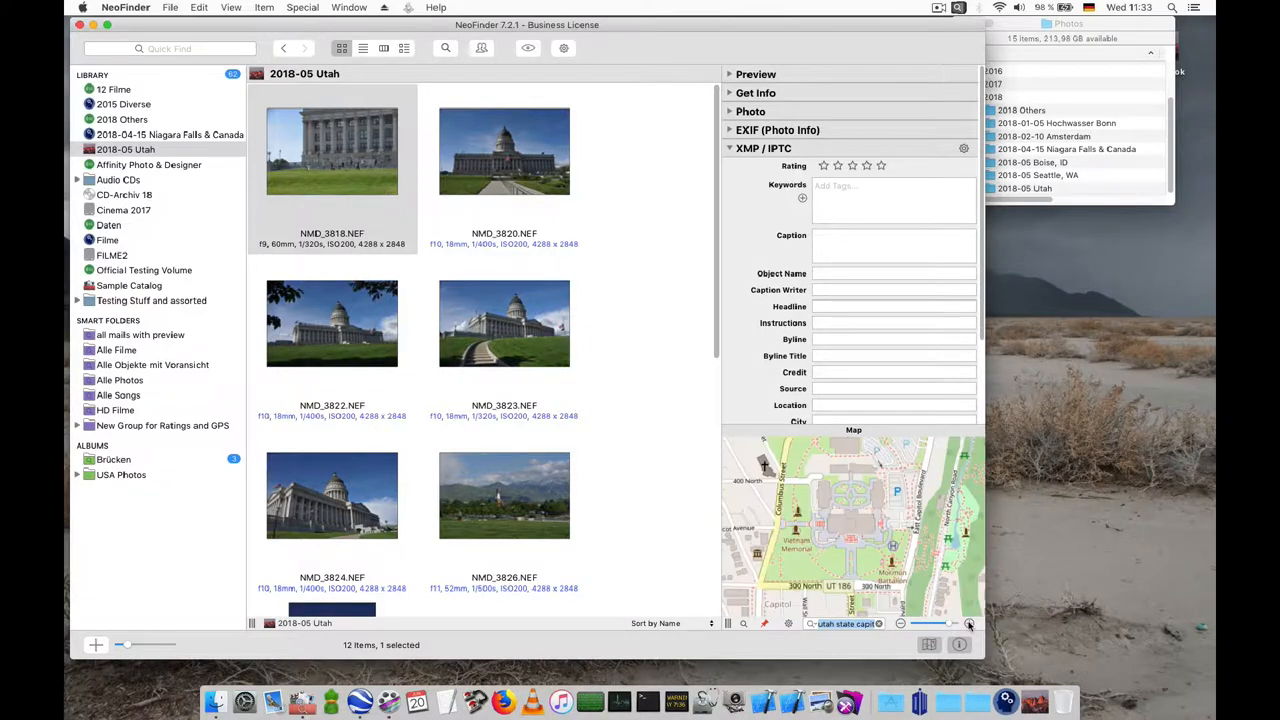
click(968, 623)
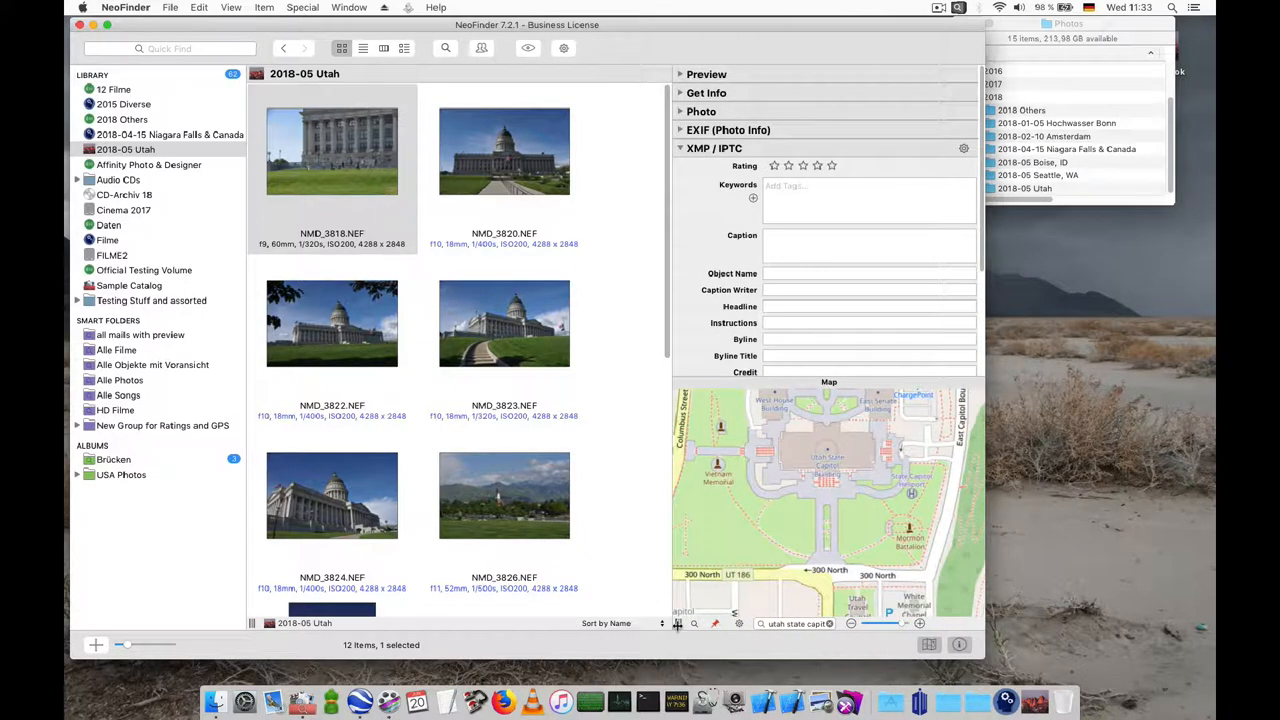
Write a capitol map geotag into NMD_3818, then begin pinning NMD_3820.
click(332, 152)
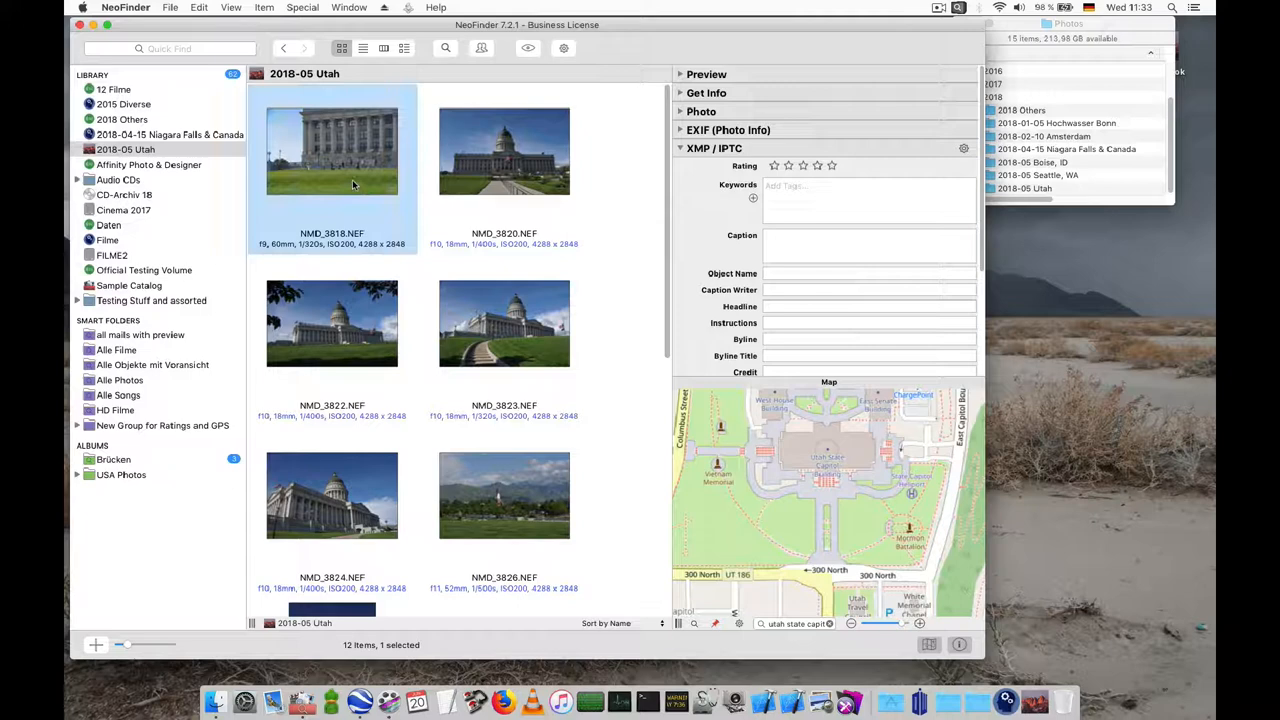
click(332, 150)
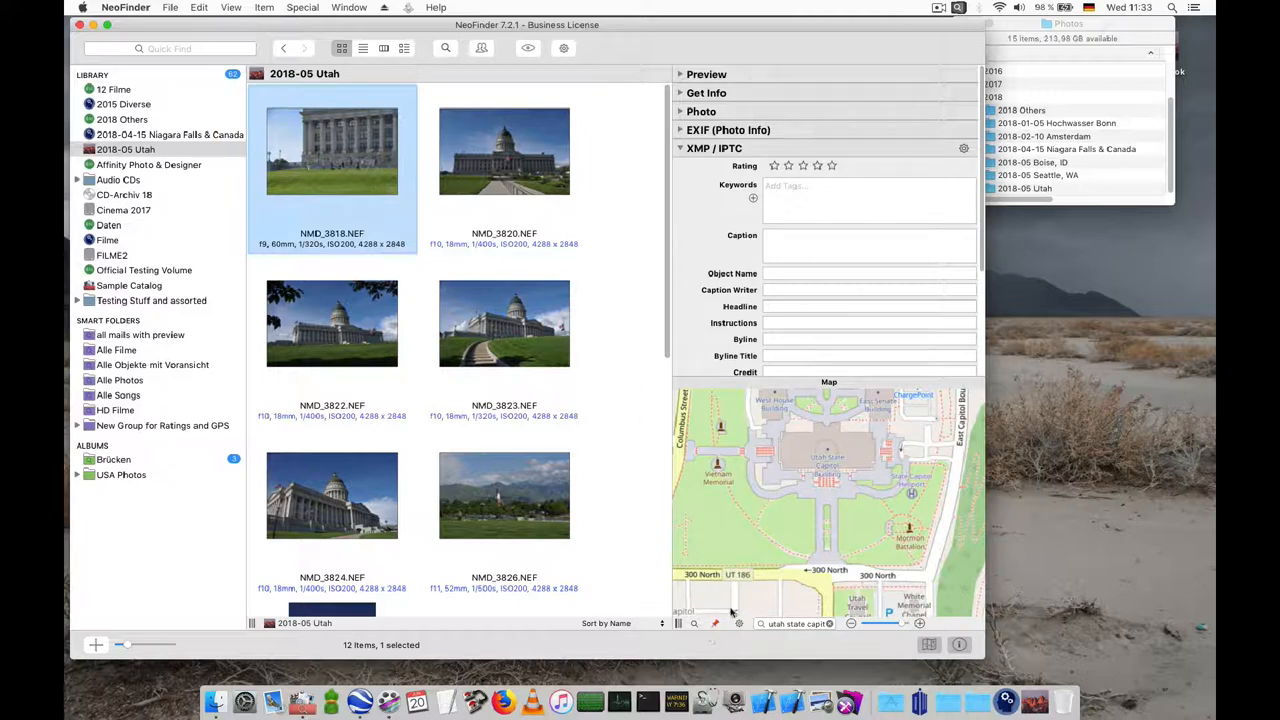
click(714, 623)
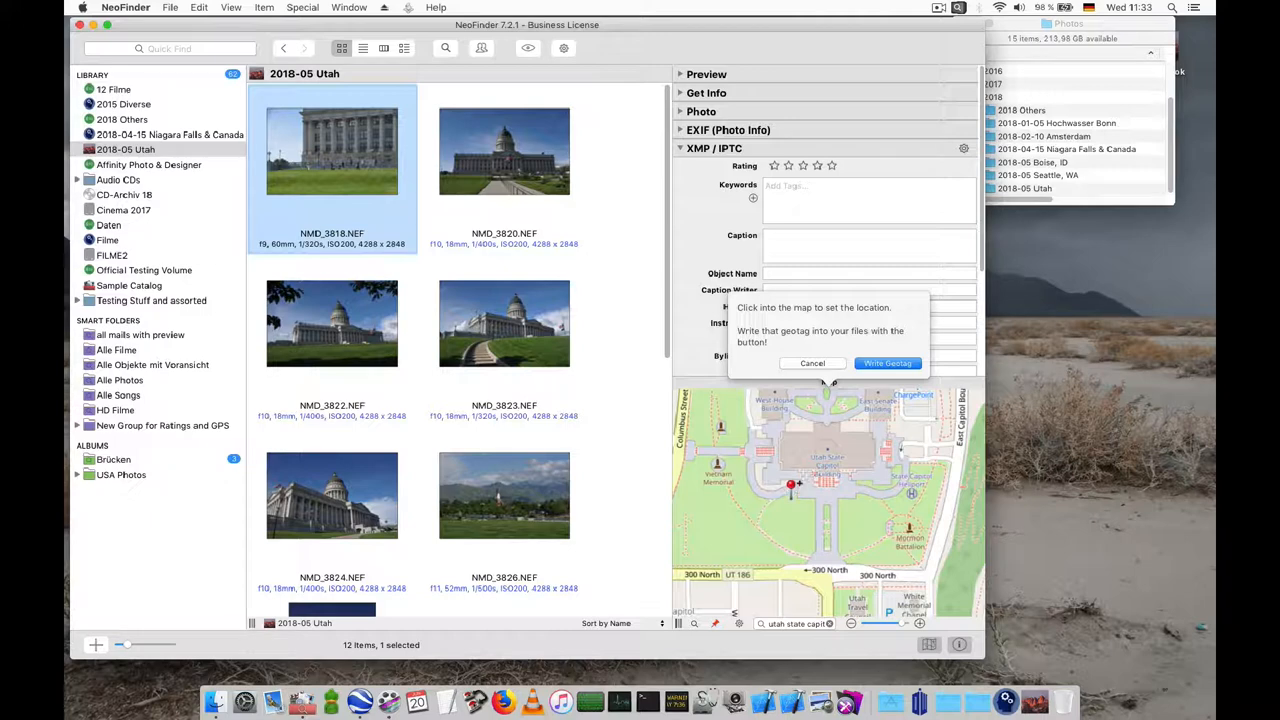
click(765, 497)
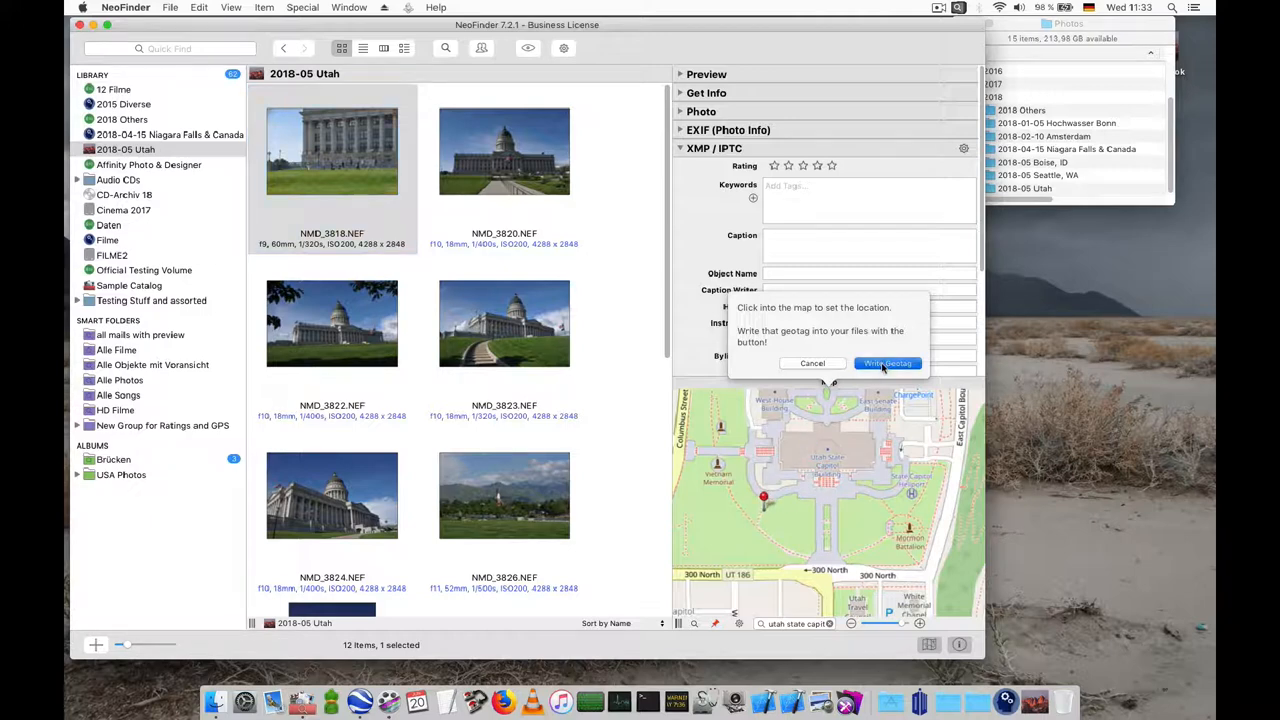
click(887, 363)
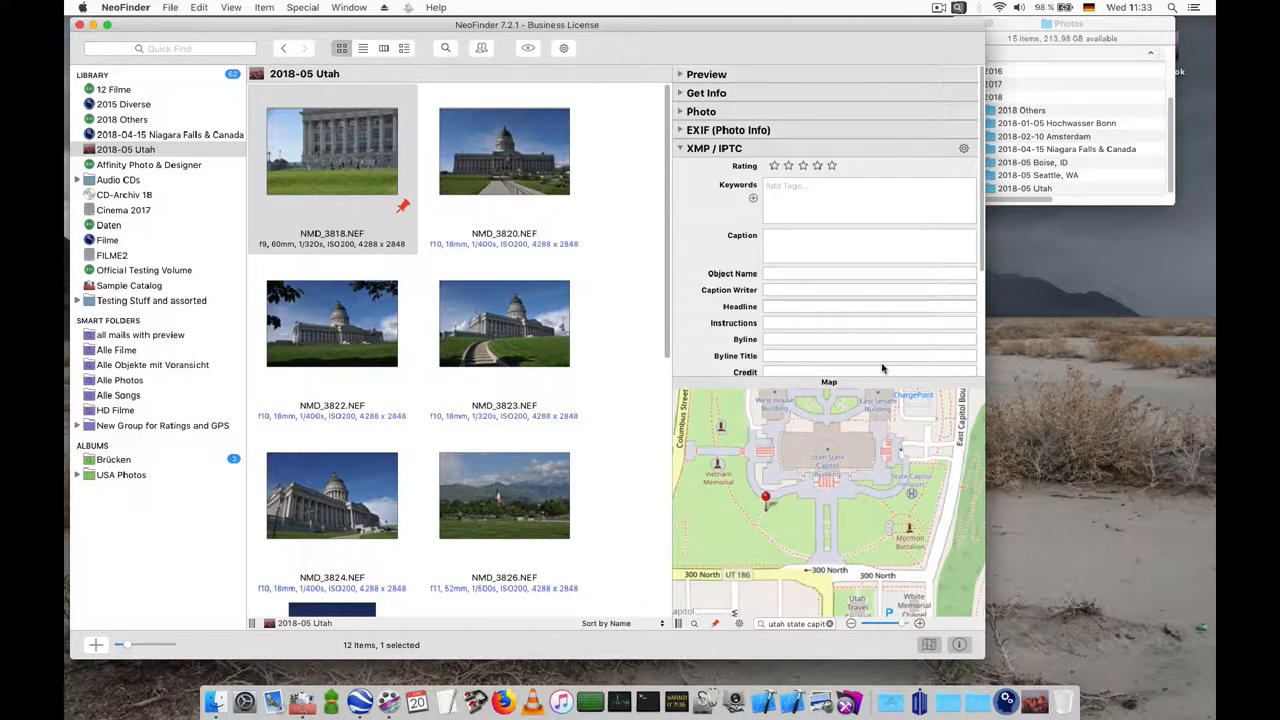
click(504, 151)
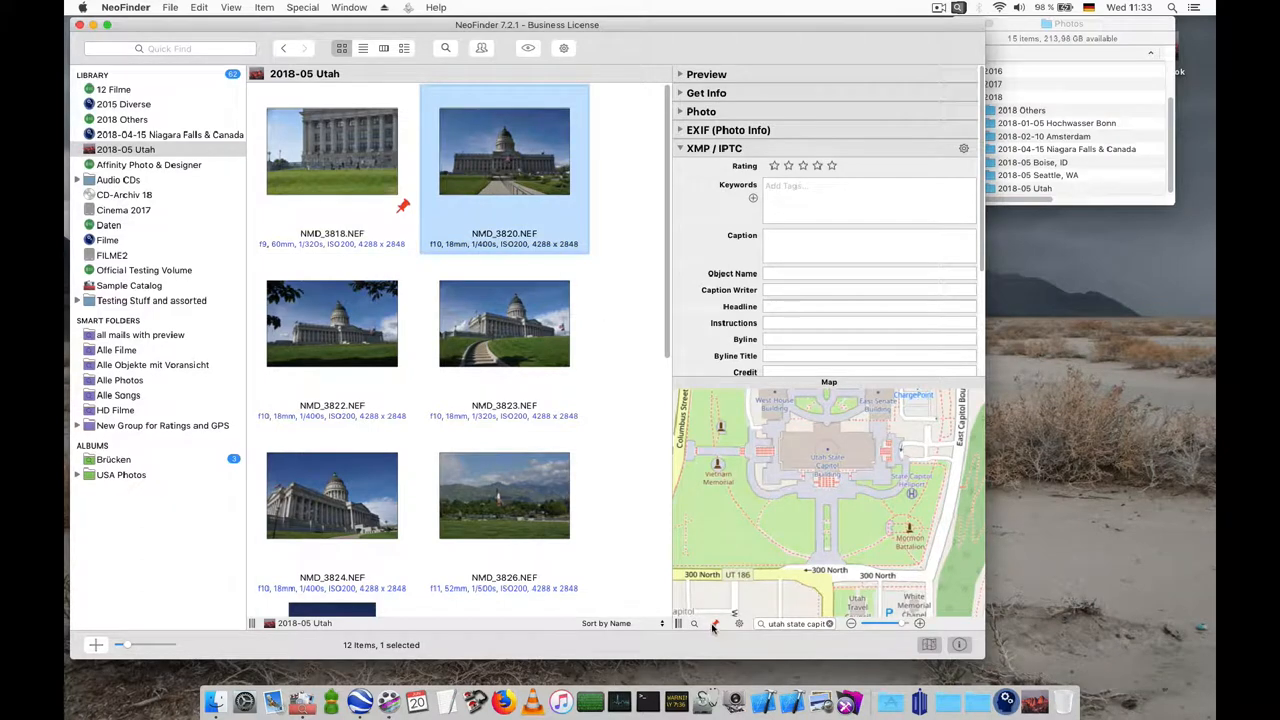
click(818, 547)
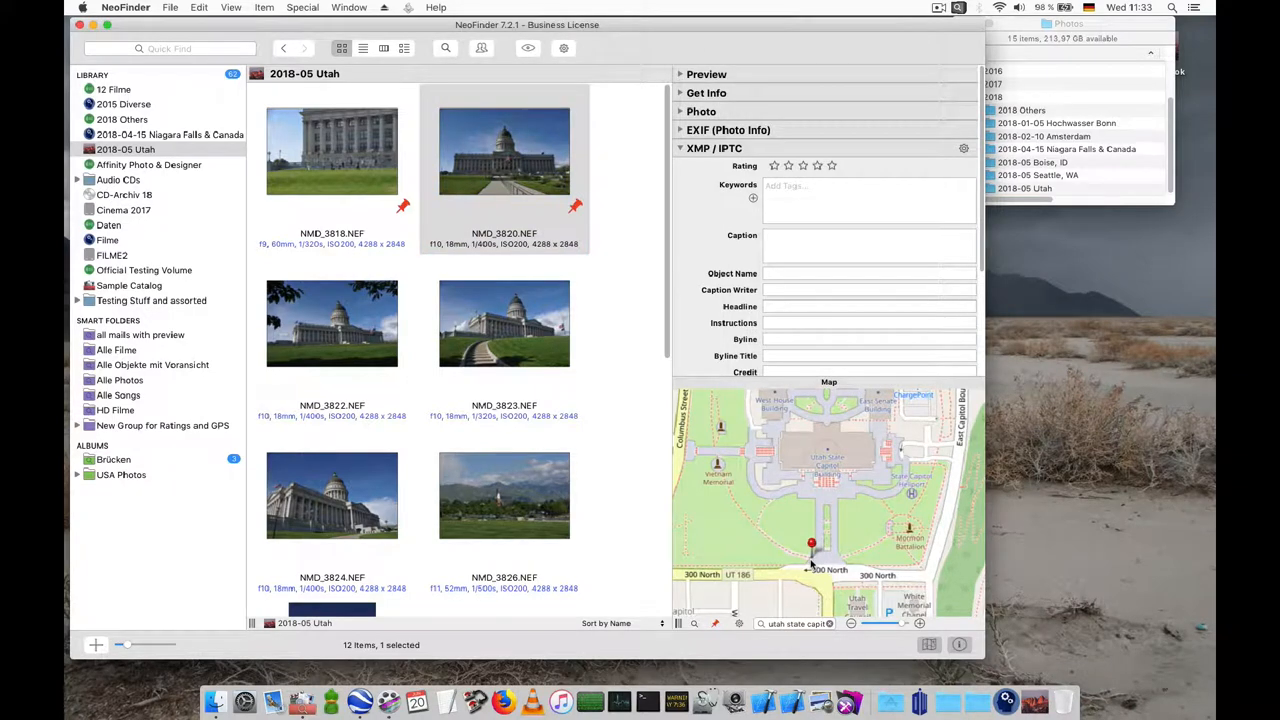
mouse_move(500, 398)
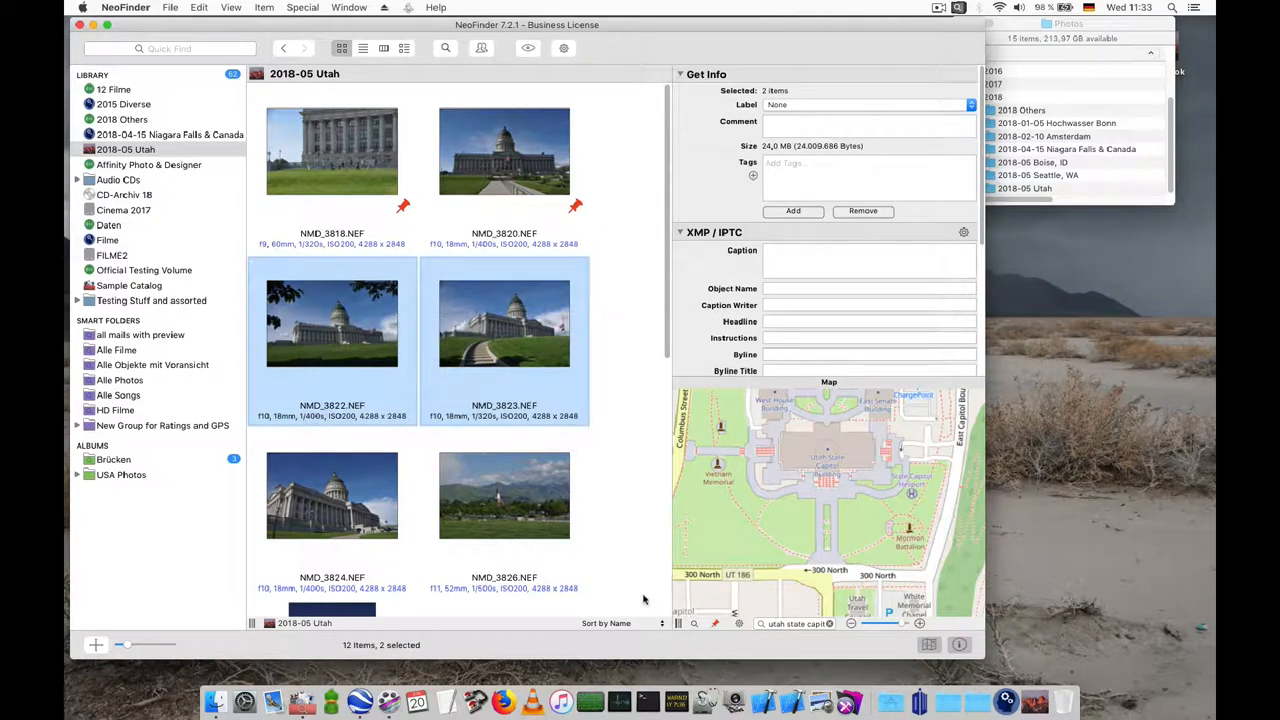
Pin one capitol location on the map and write it to NMD_3822 and NMD_3823.
click(720, 588)
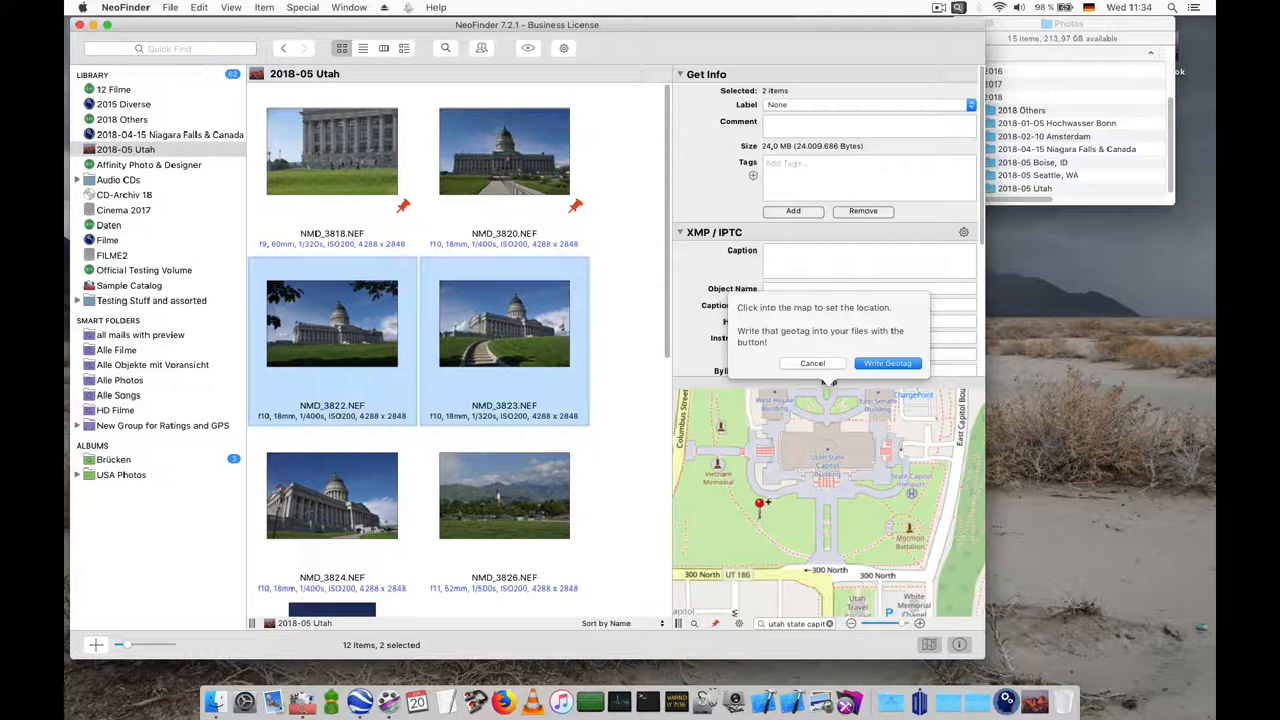
click(887, 363)
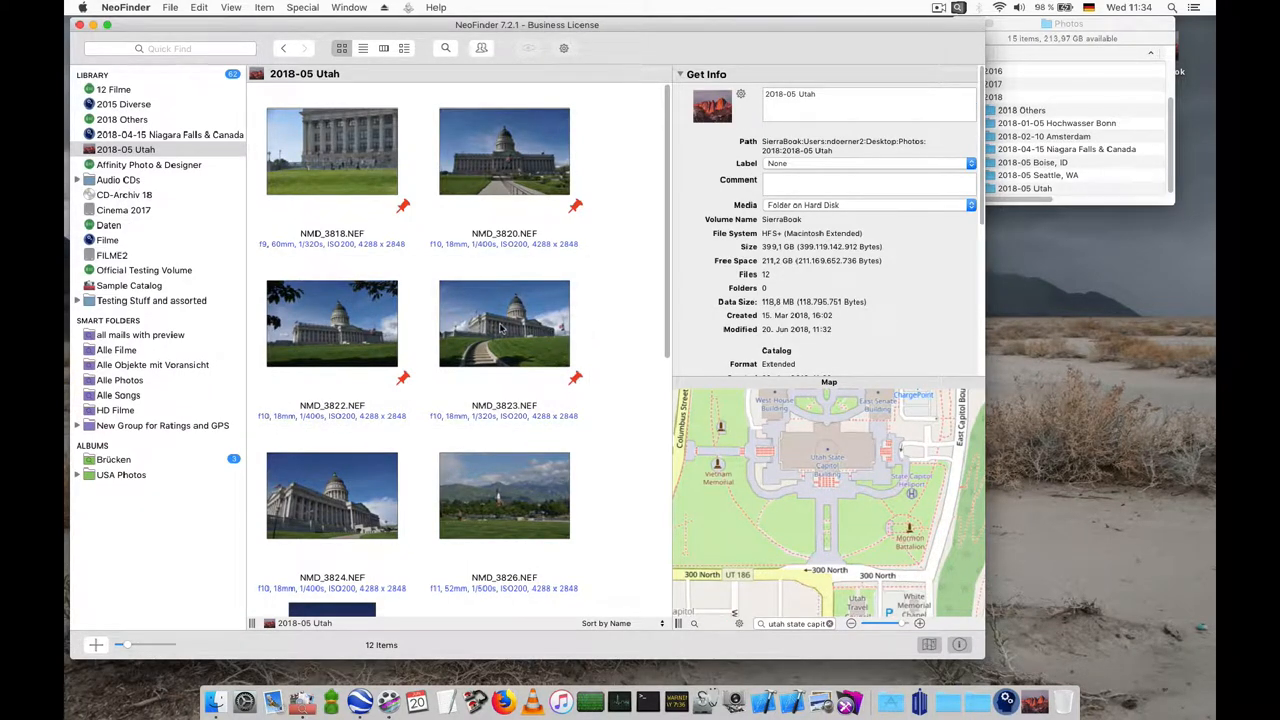
Copy NMD_3823's GPS geotag and paste it onto NMD_3824.
right_click(504, 323)
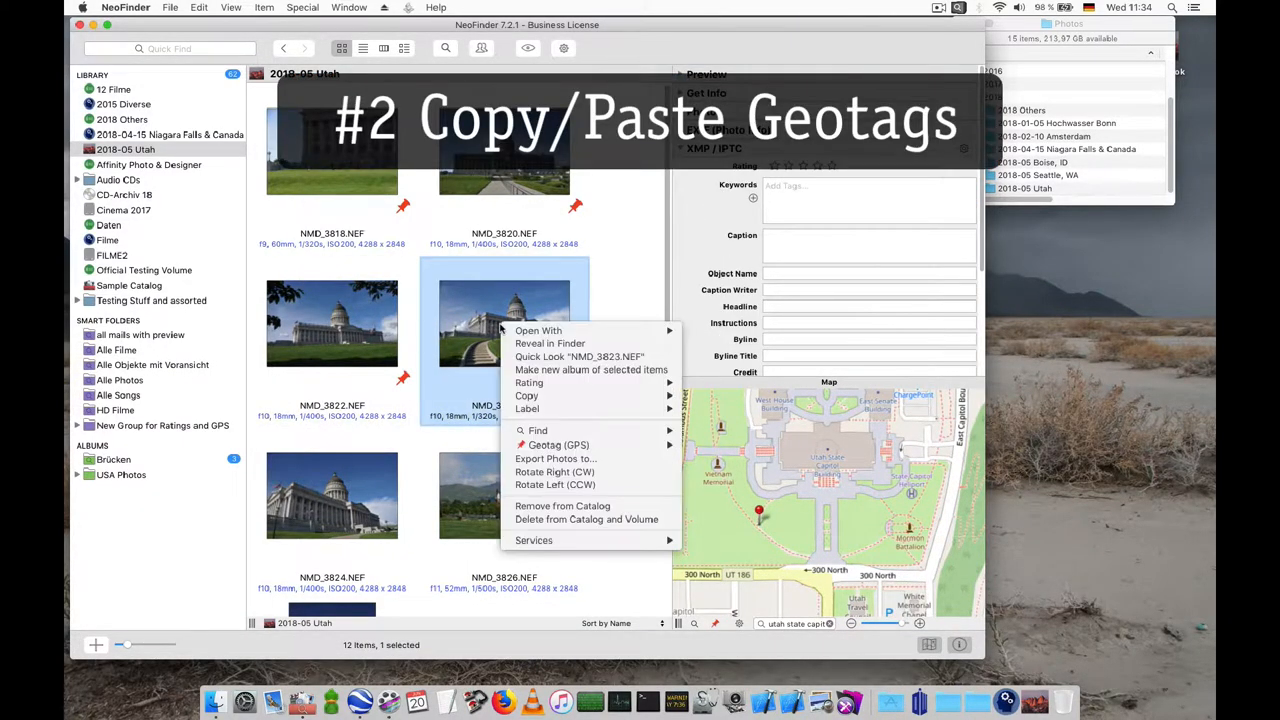
mouse_move(526, 396)
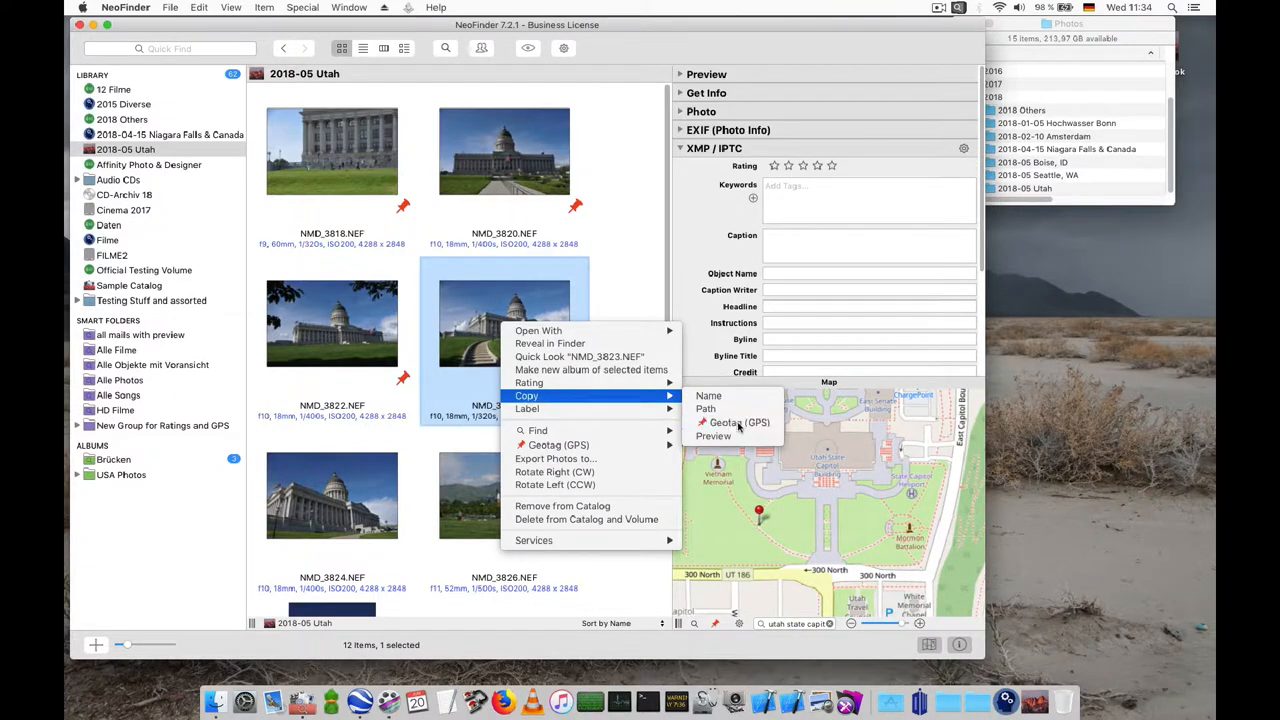
click(331, 497)
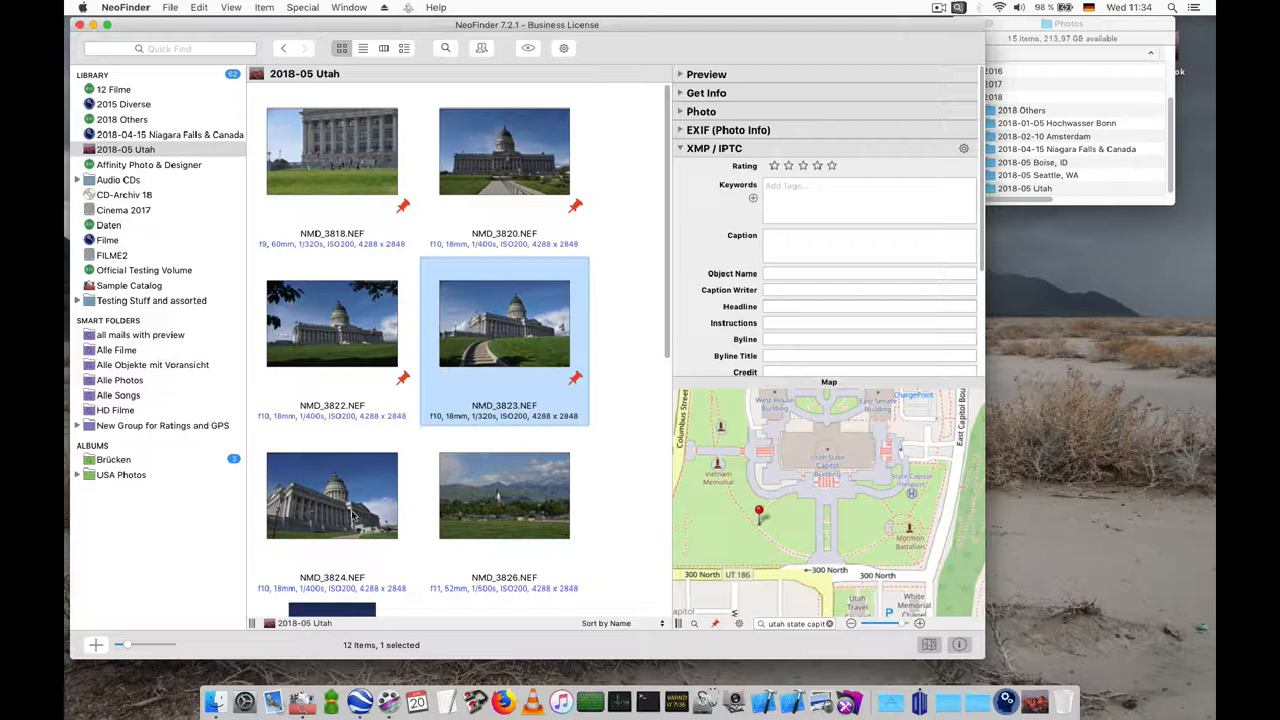
right_click(331, 495)
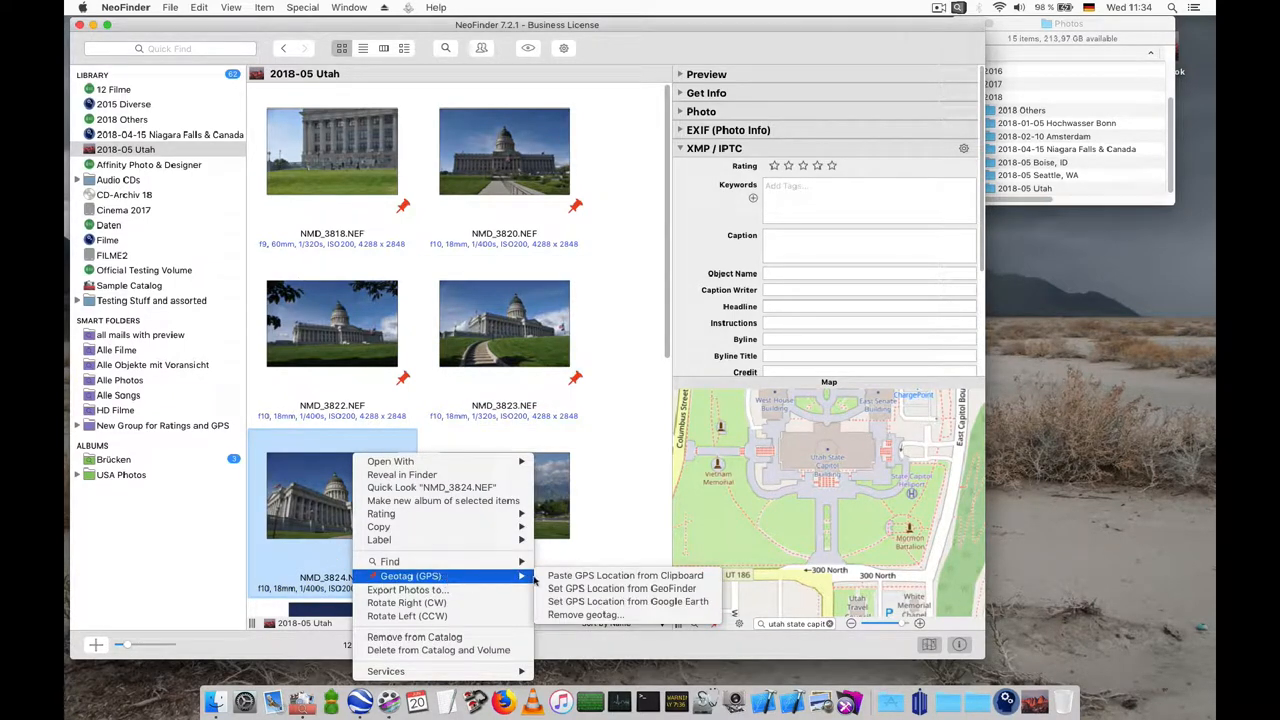
click(627, 588)
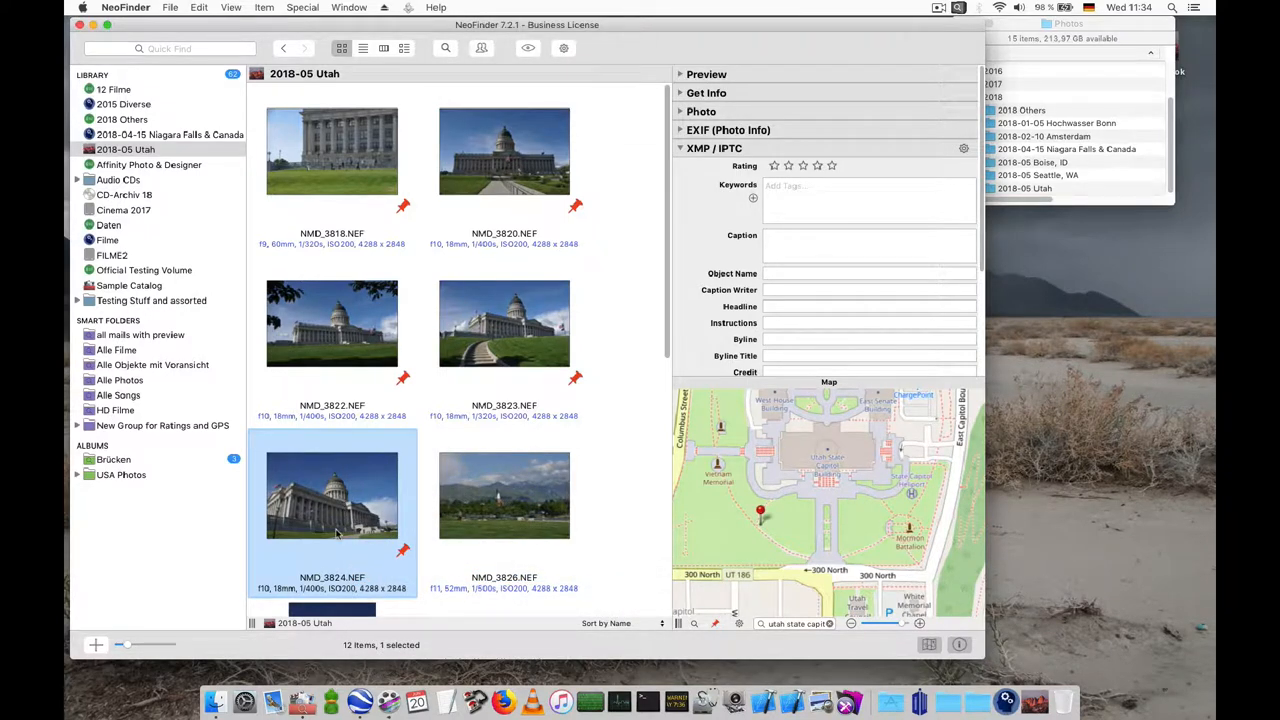
mouse_move(400, 455)
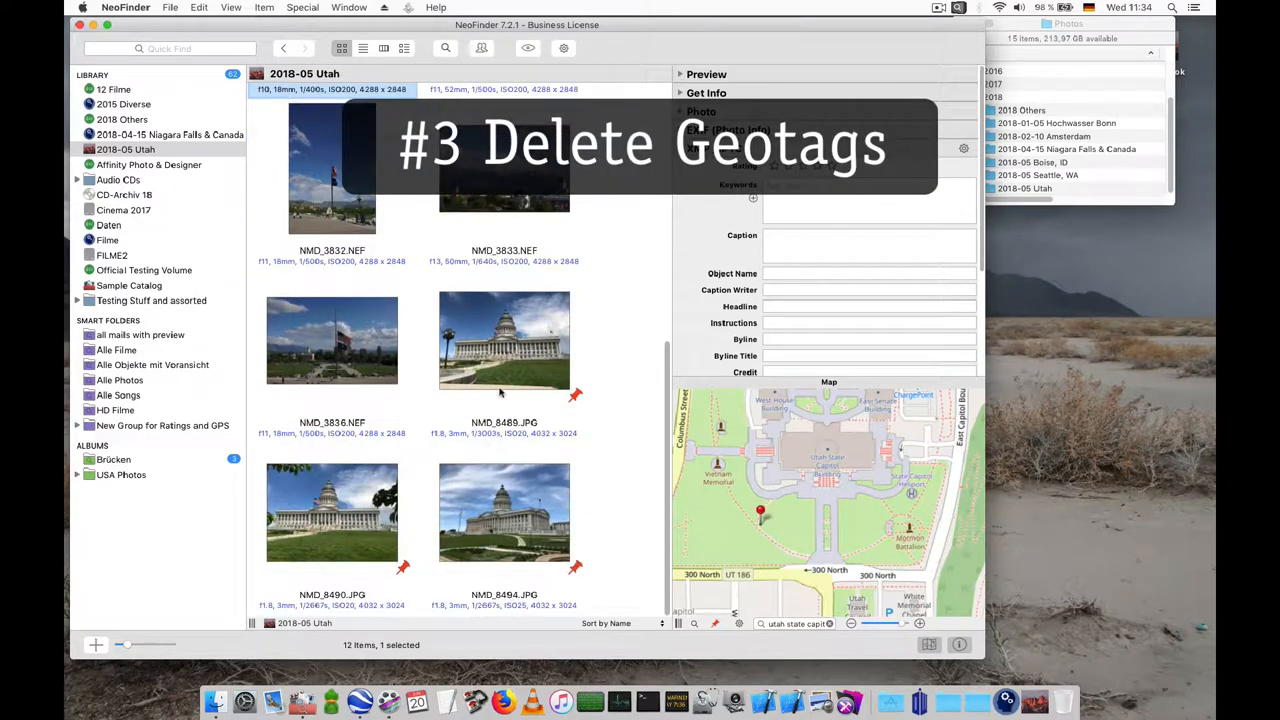
Remove the existing GPS geotag from NMD_8489.JPG.
click(504, 340)
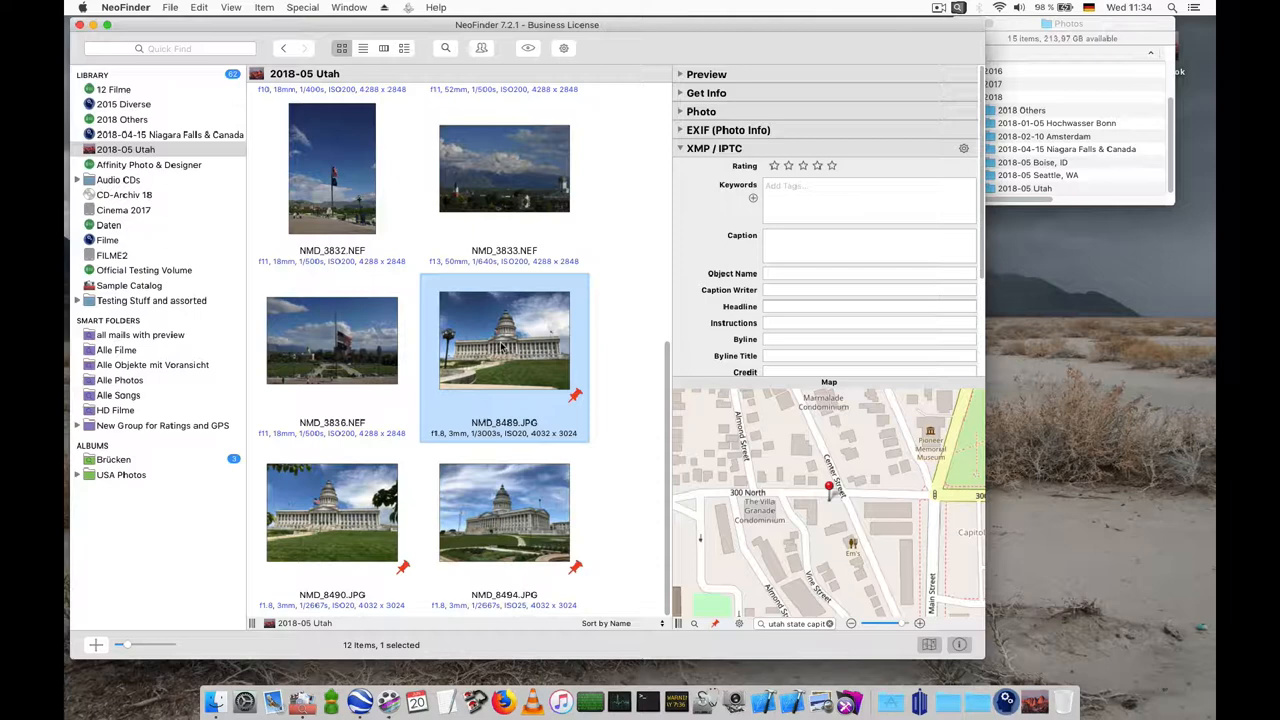
right_click(504, 340)
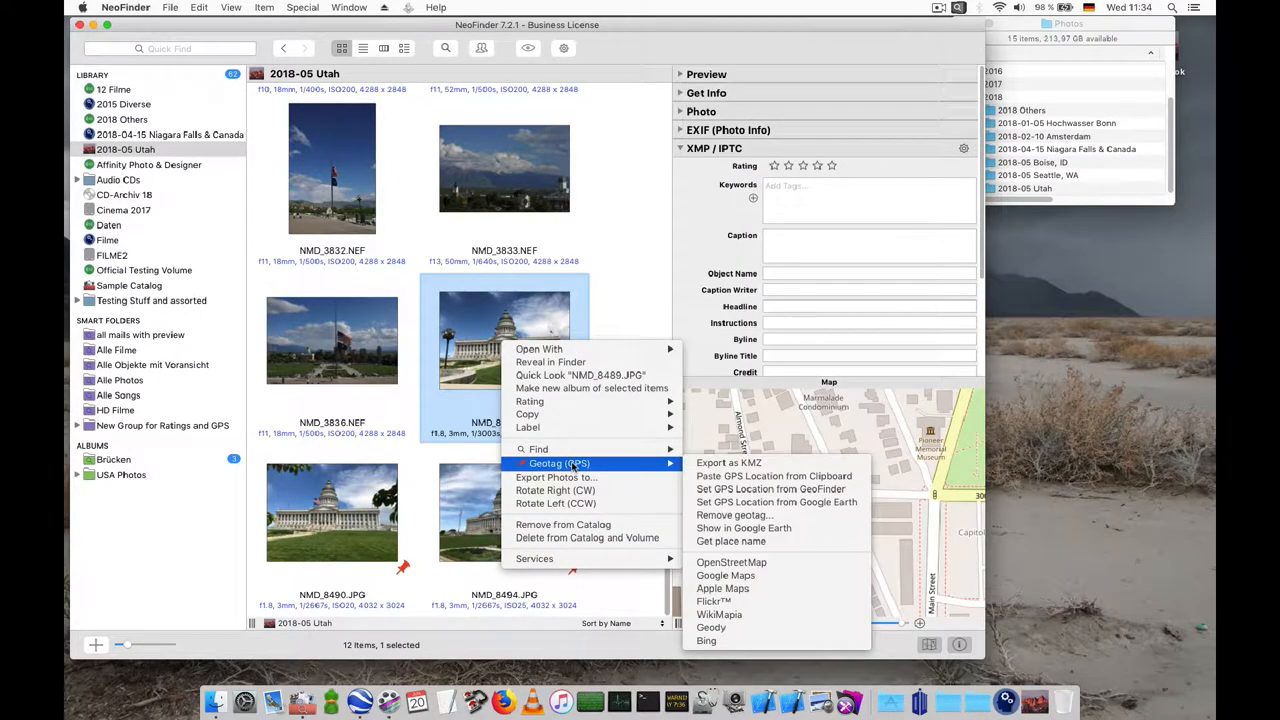
mouse_move(734, 515)
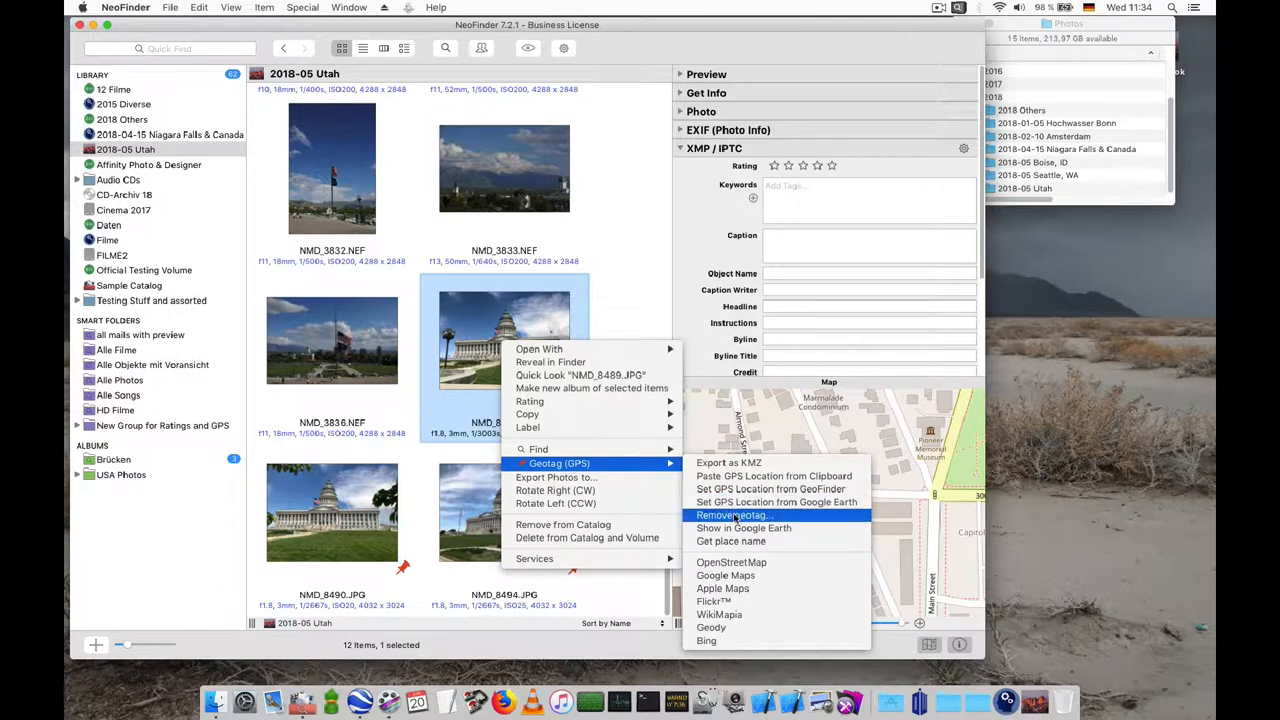
click(733, 515)
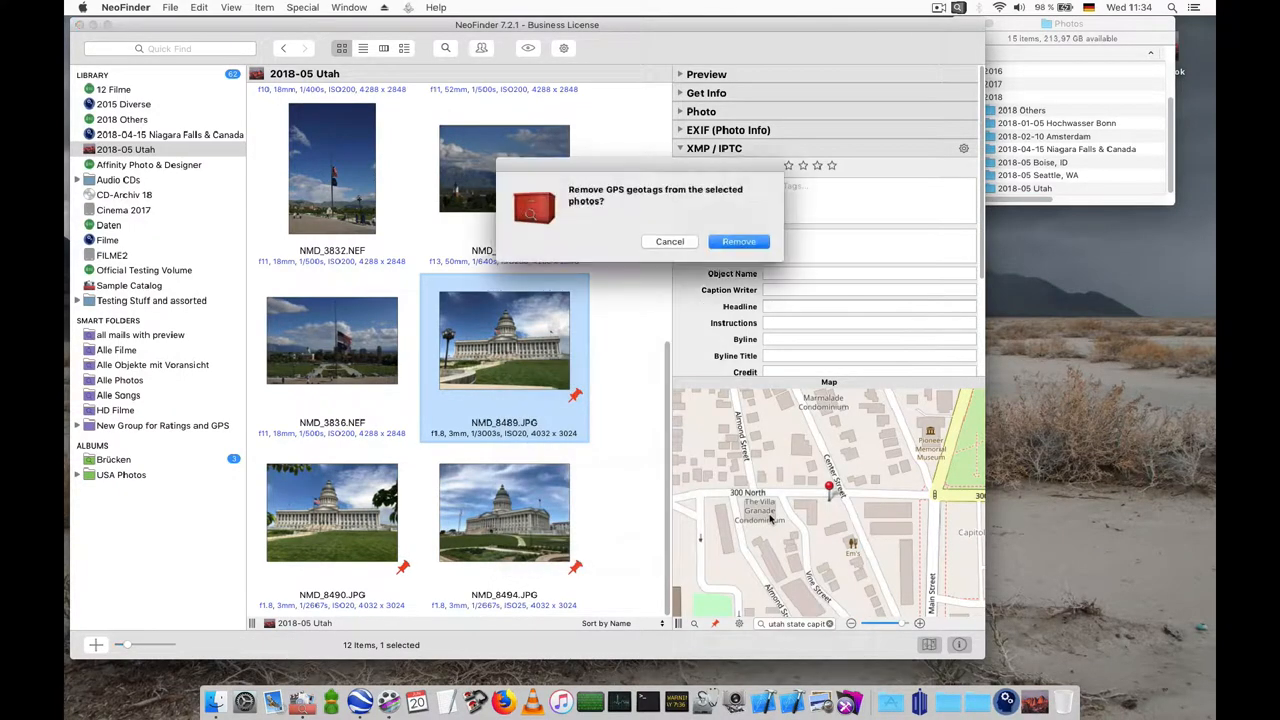
click(738, 241)
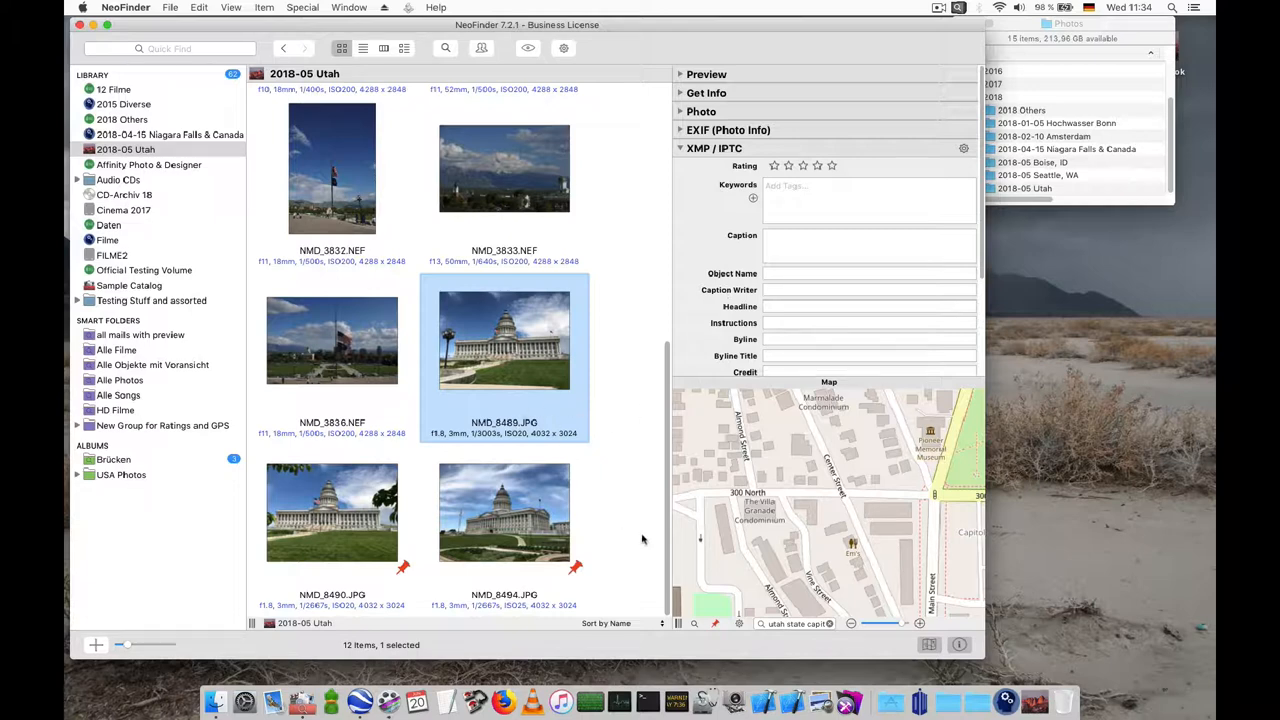
Geotag NMD_8489.JPG at the map's current capitol location.
click(332, 513)
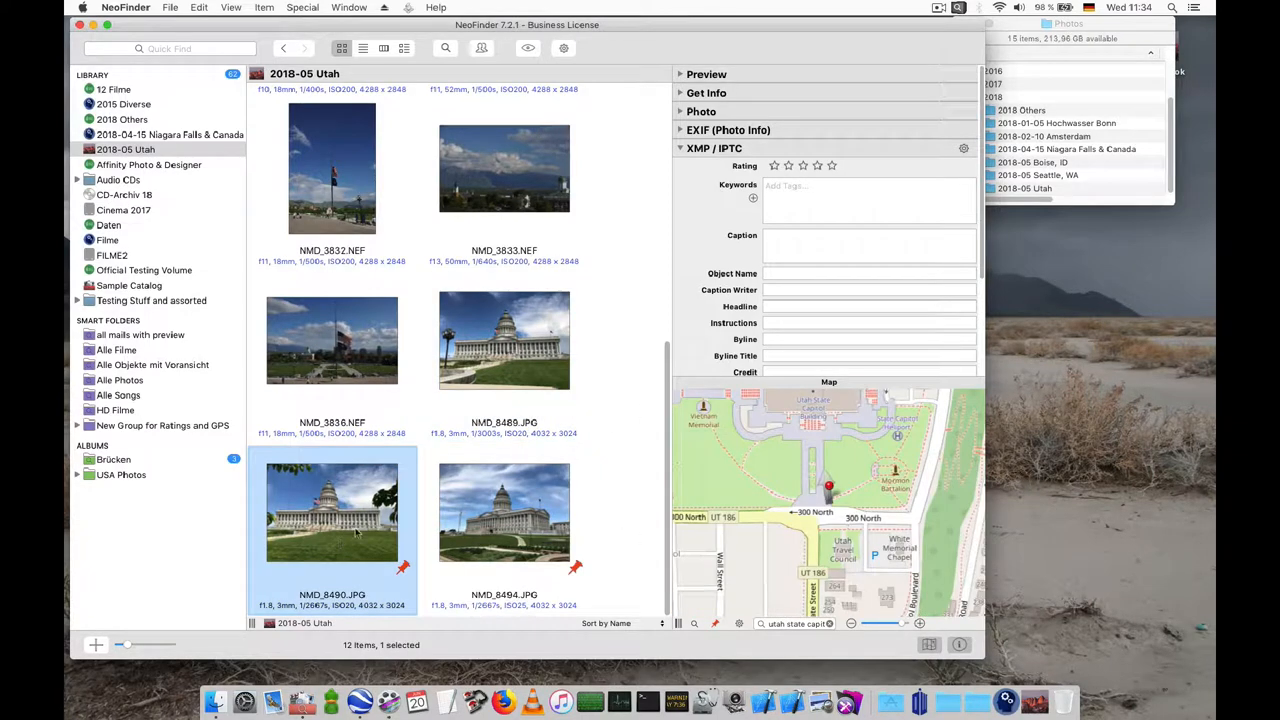
click(504, 340)
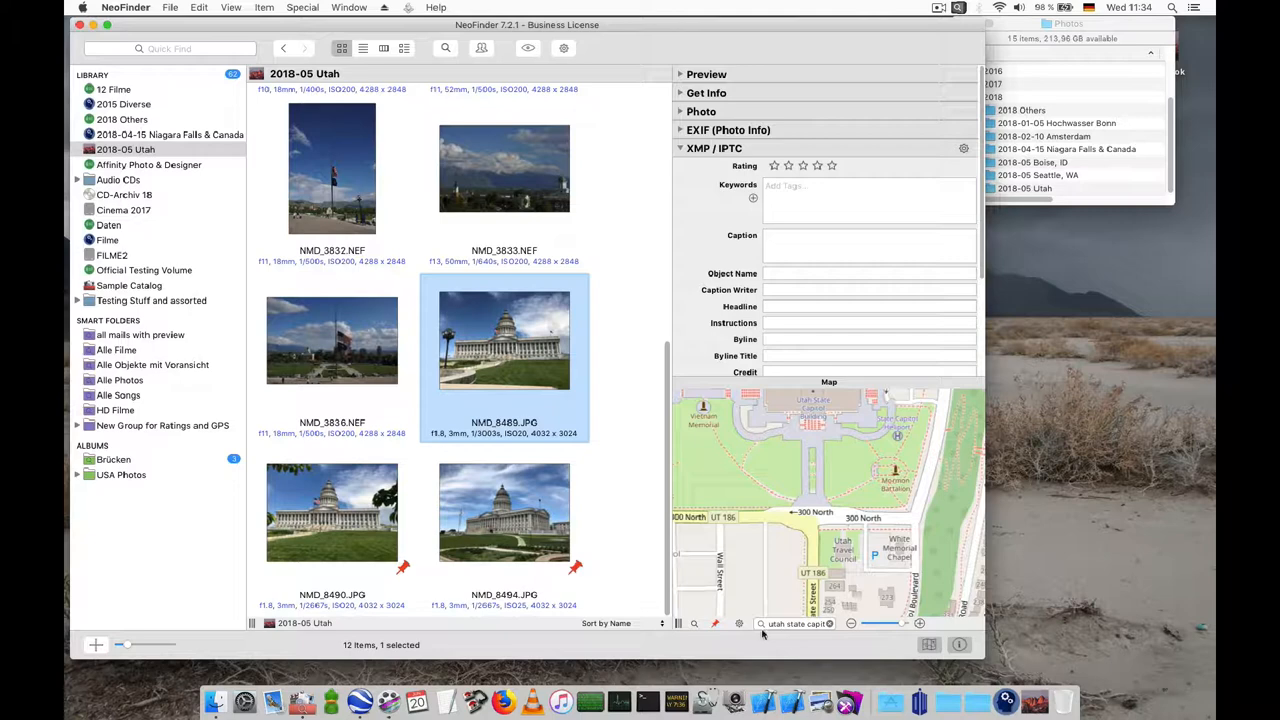
click(840, 487)
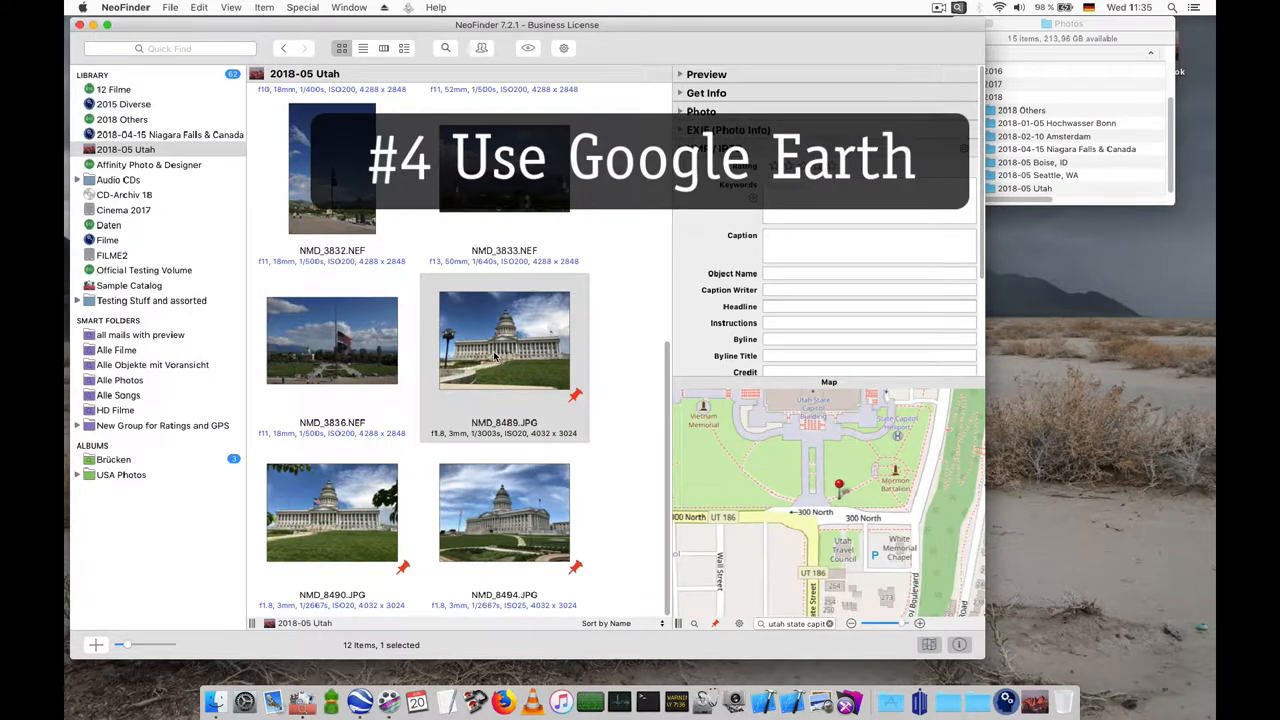
scroll(down, 3)
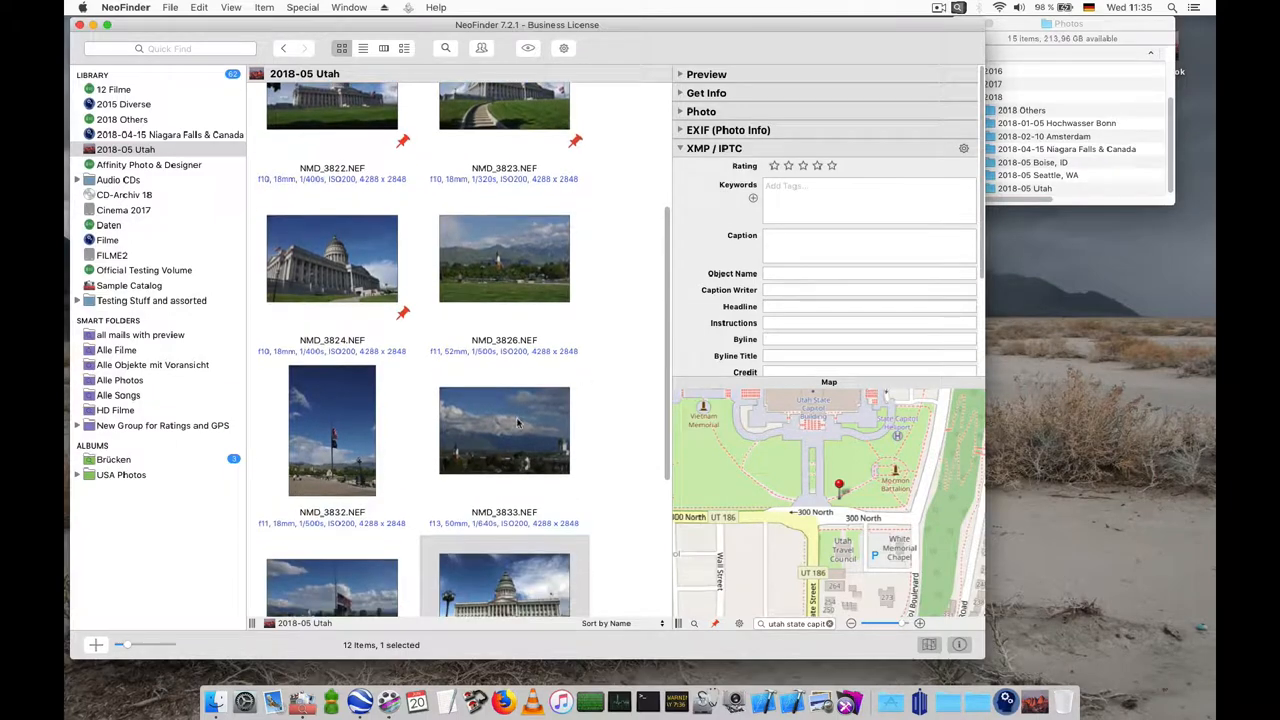
mouse_move(359, 700)
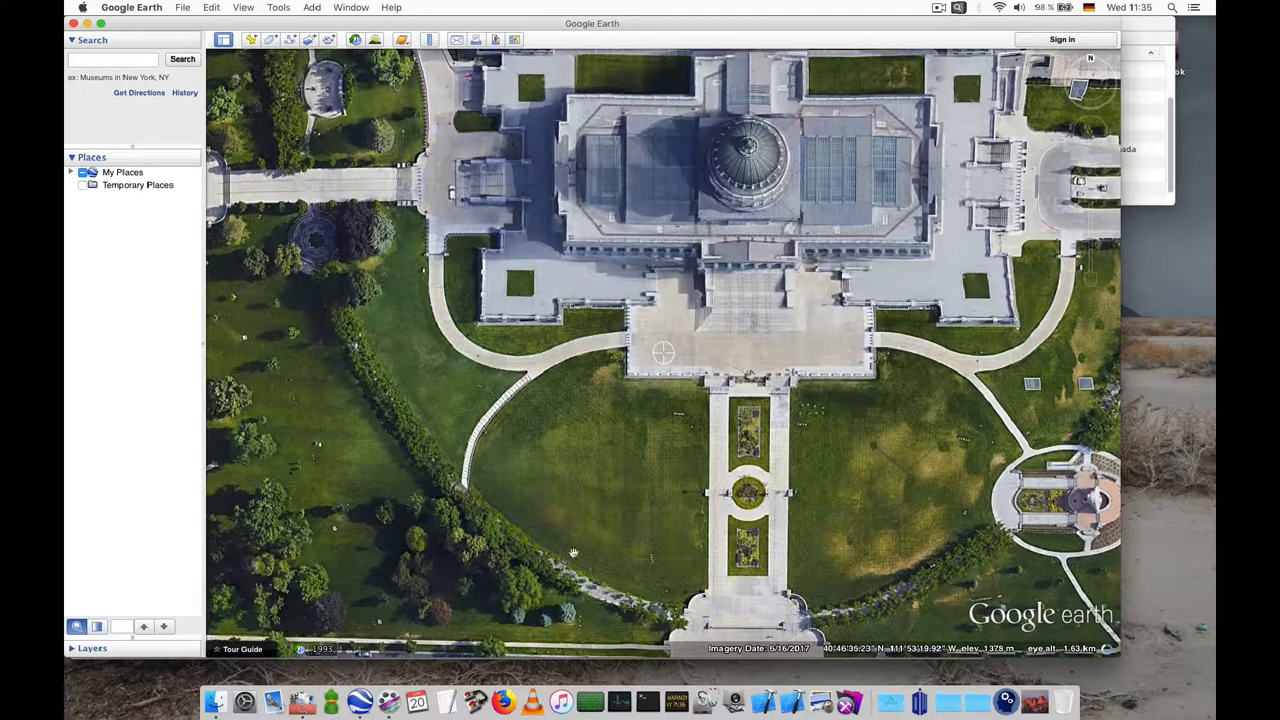
mouse_move(302, 701)
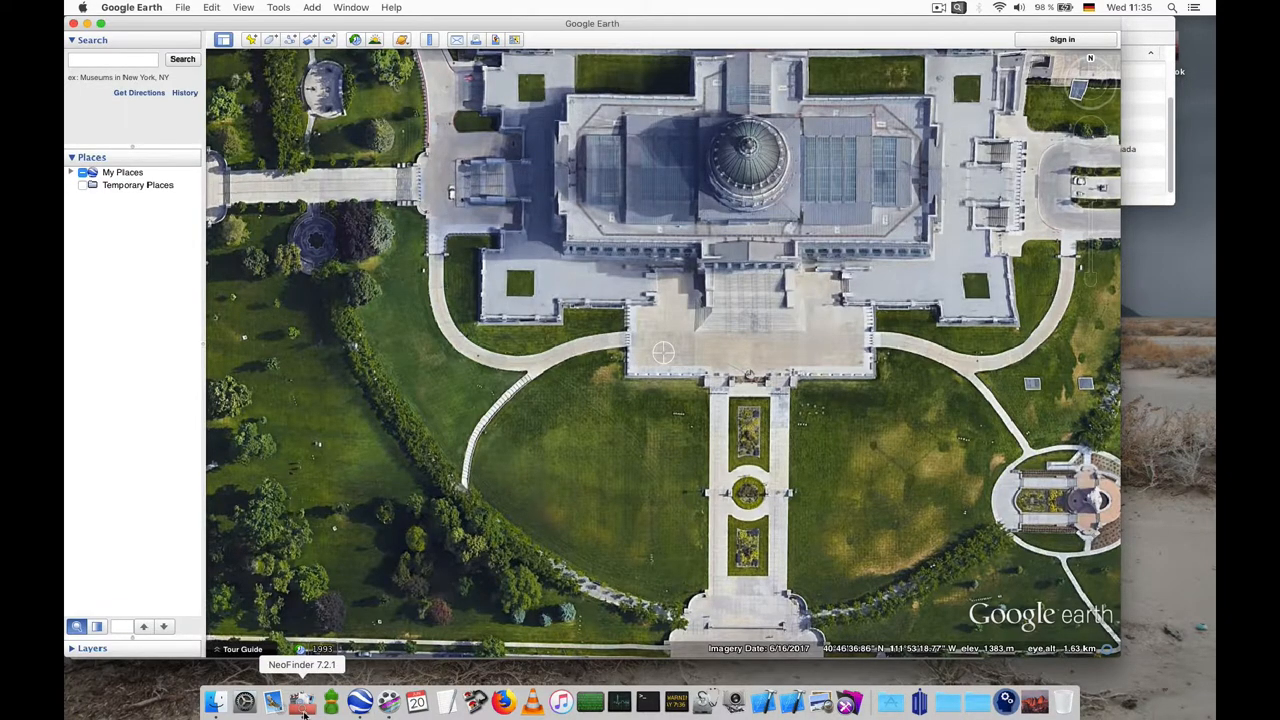
Set NMD_3832.NEF's GPS location from Google Earth's capitol view.
click(301, 701)
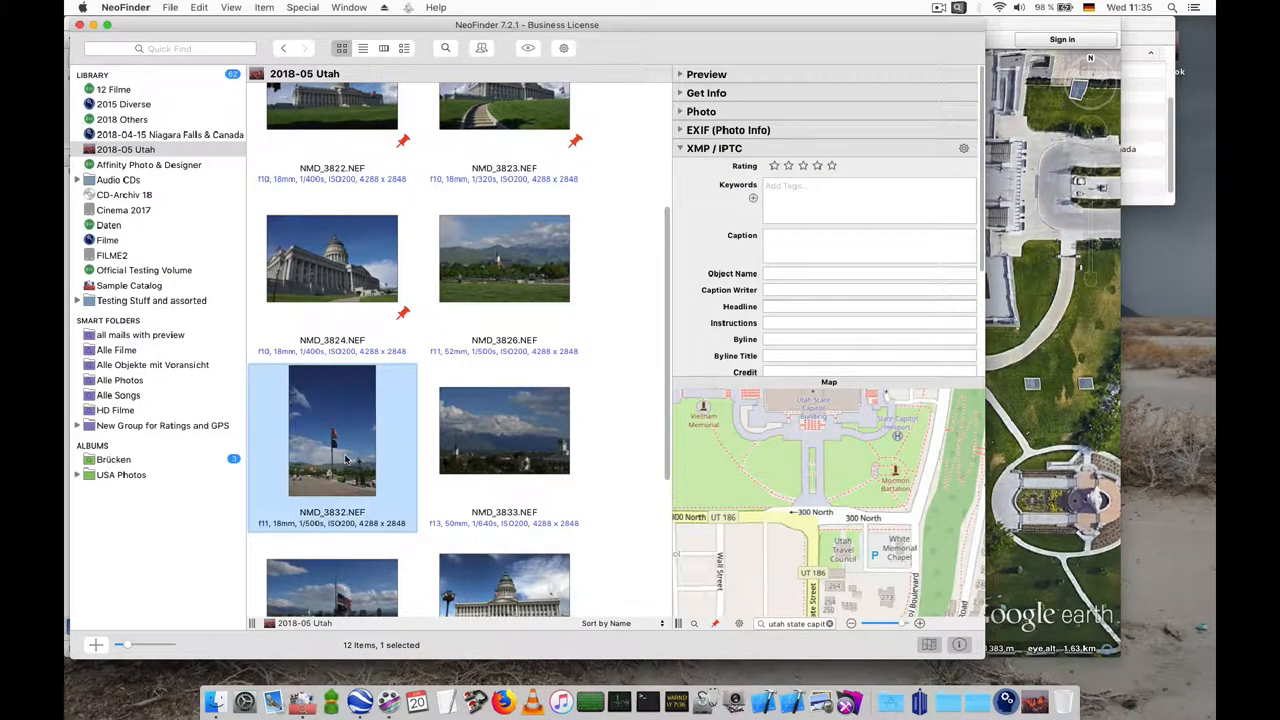
right_click(332, 430)
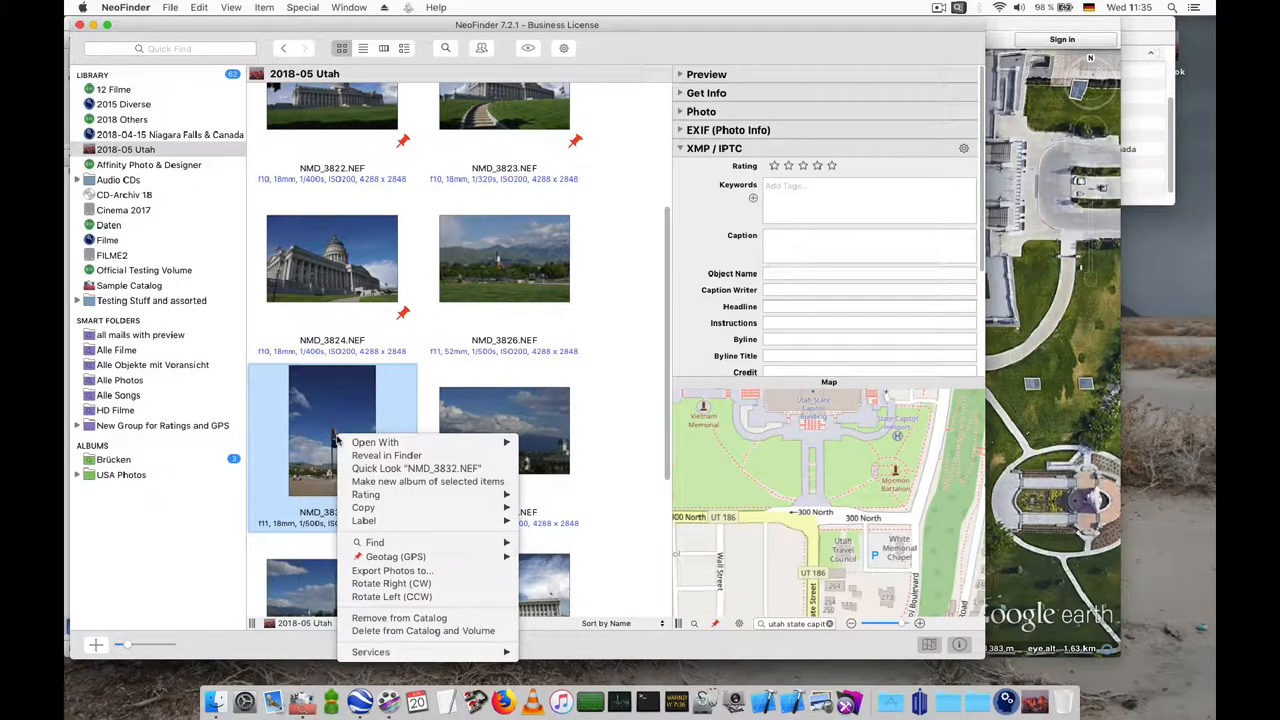
mouse_move(395, 556)
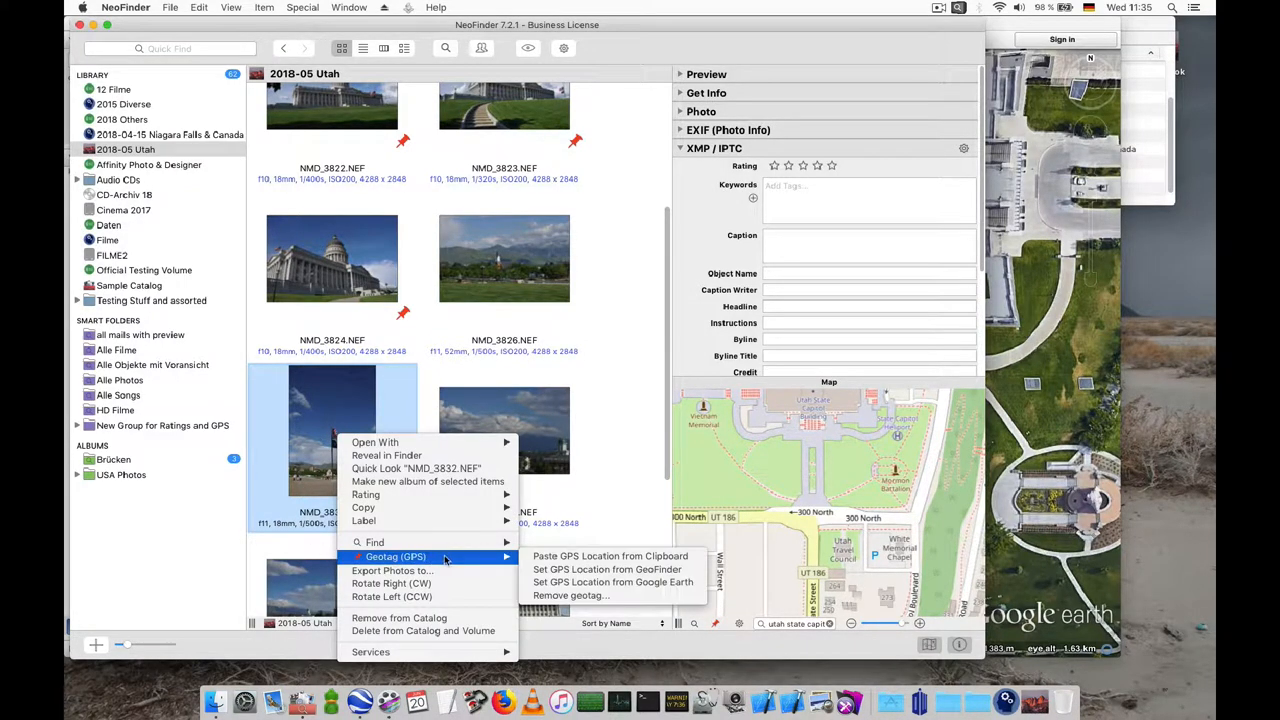
mouse_move(613, 582)
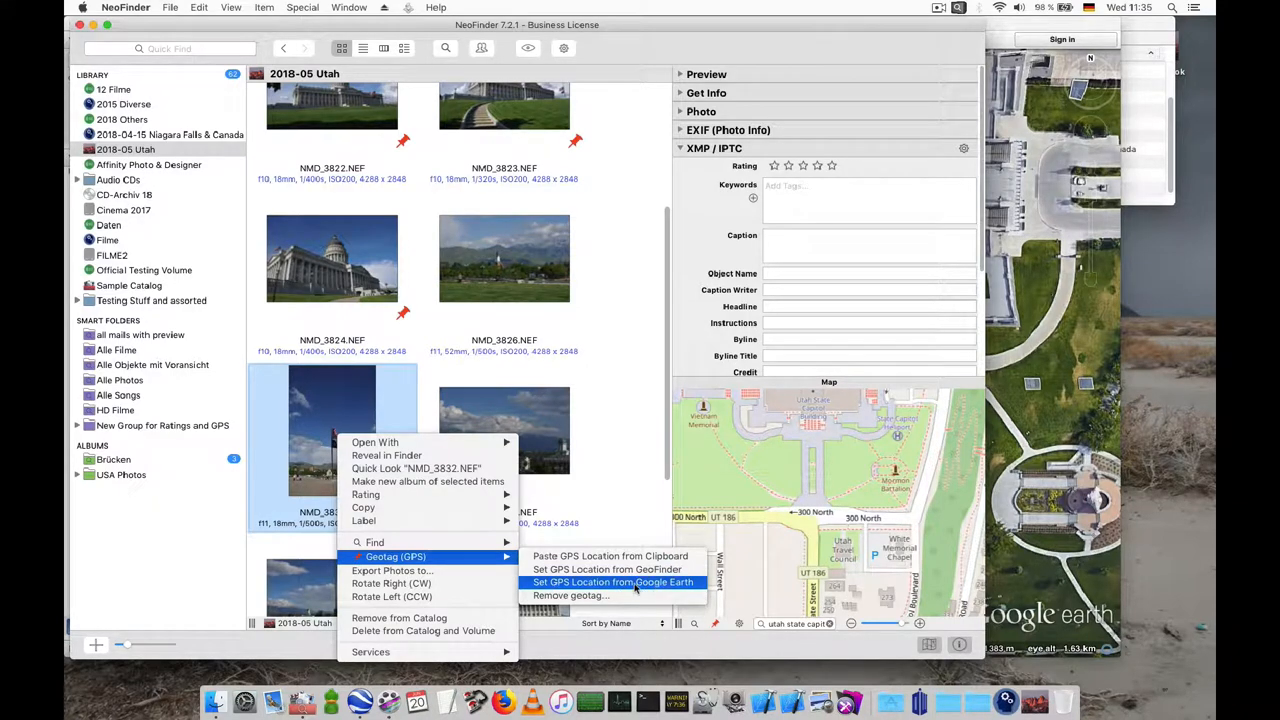
click(613, 582)
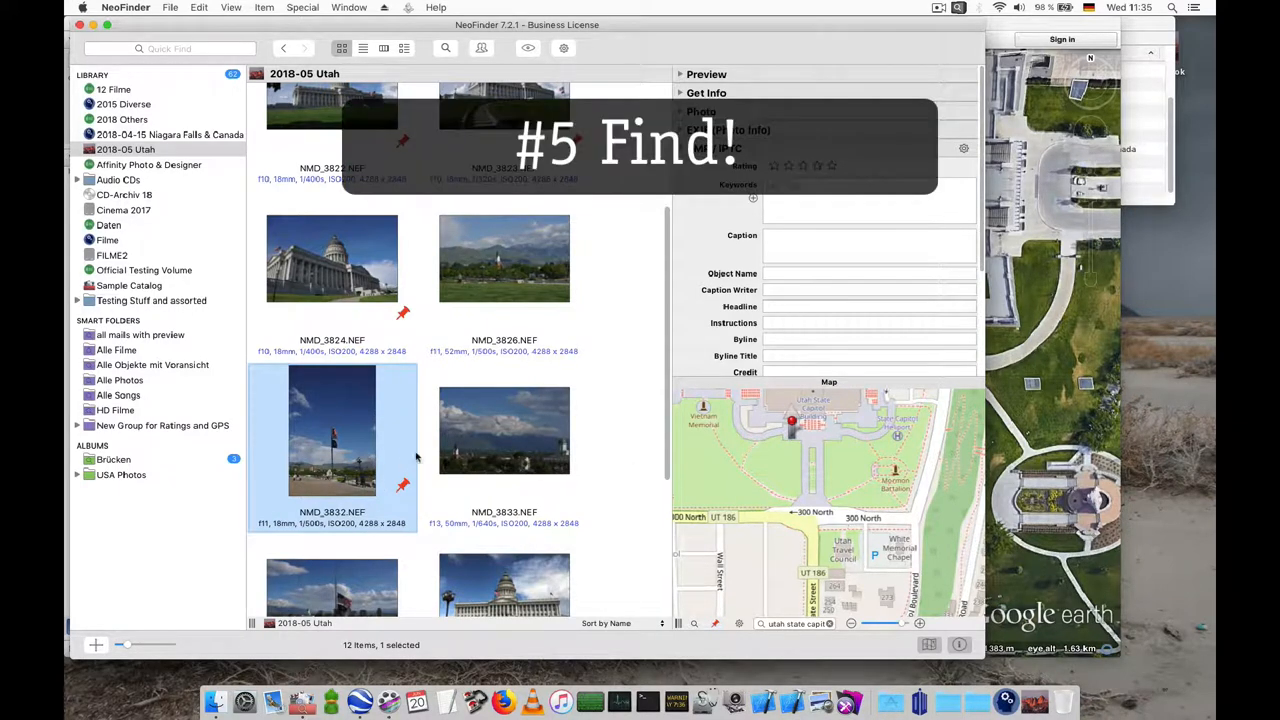
mouse_move(530, 370)
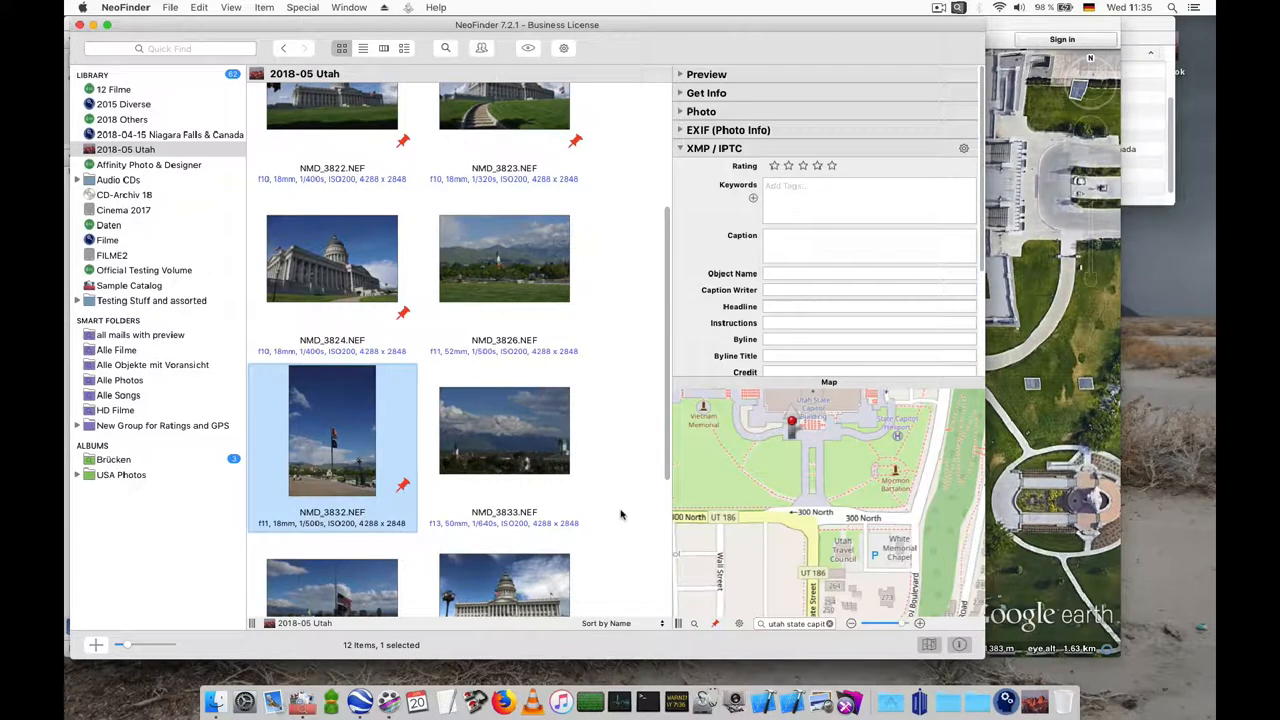
mouse_move(700, 630)
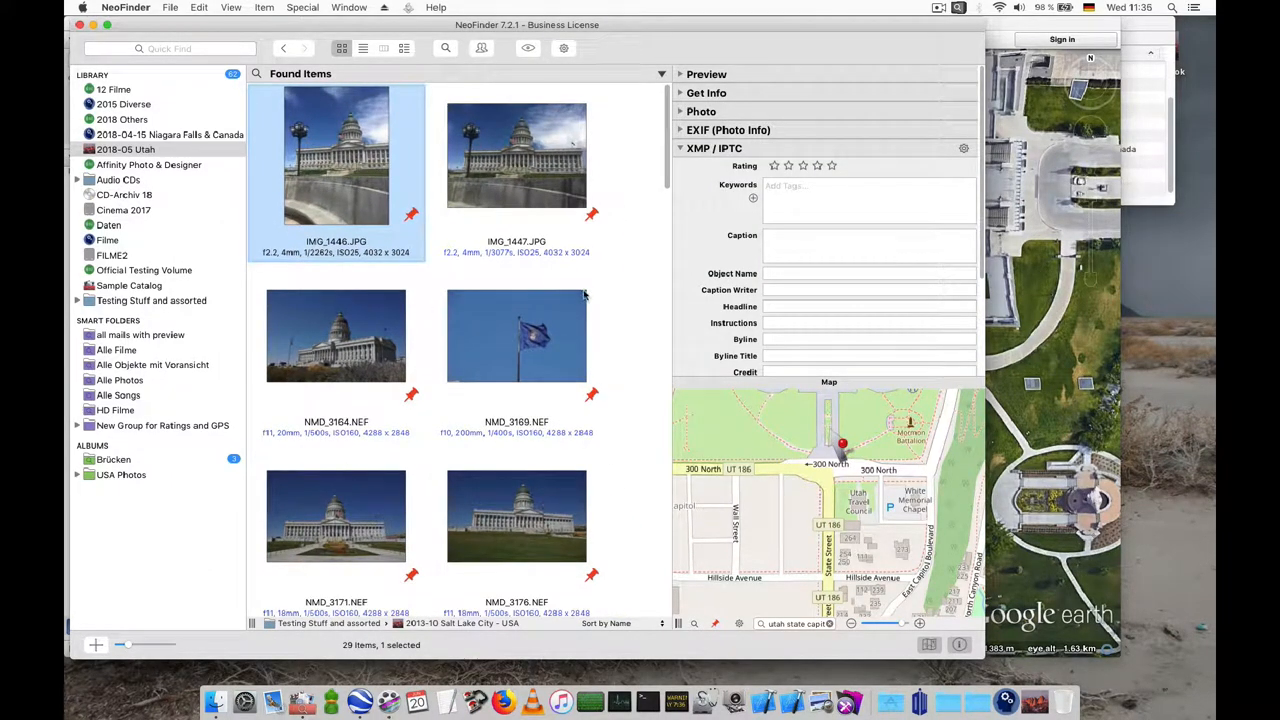
mouse_move(598, 253)
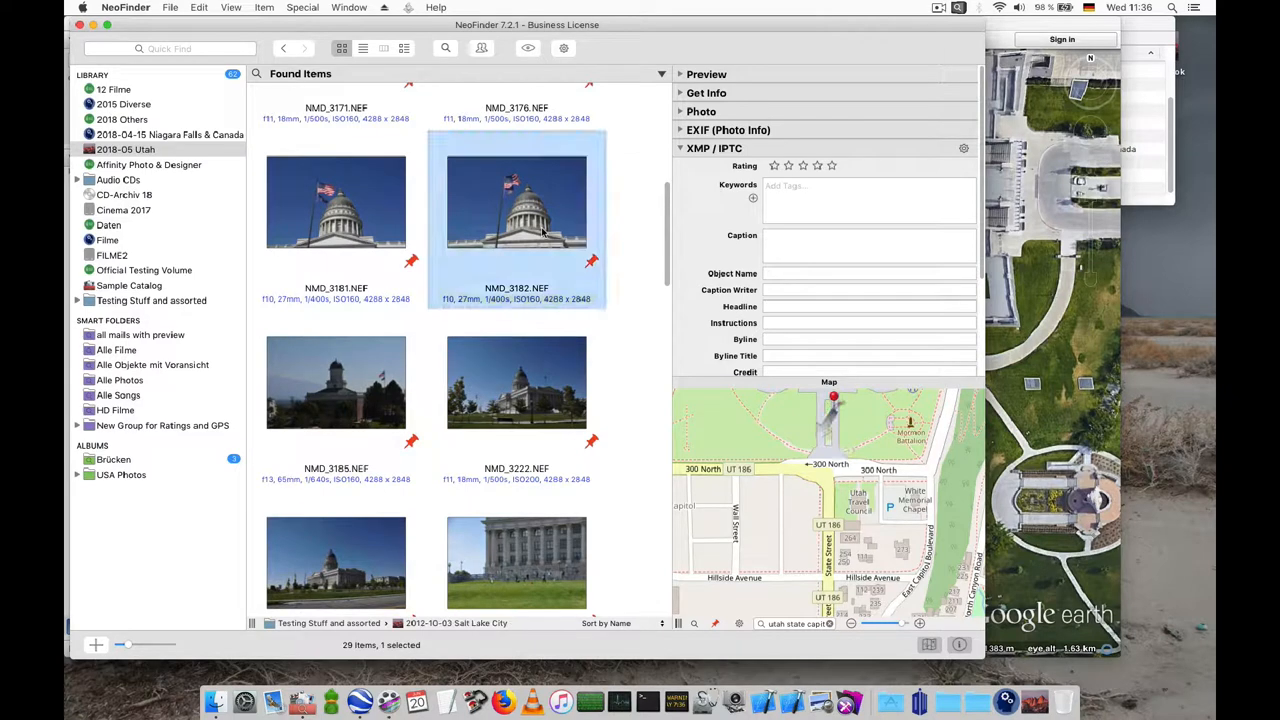
Scroll through the 29 Found Items photos taken near the capitol.
scroll(down, 3)
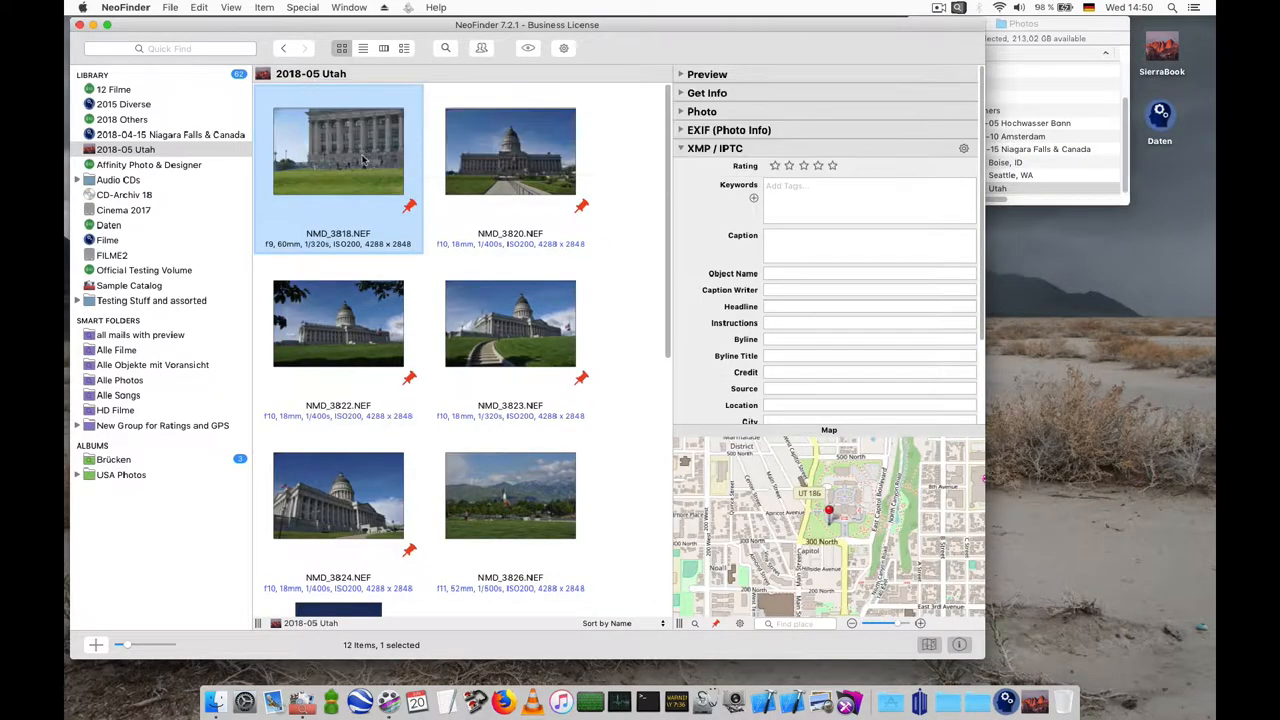
Write the Utah State Capitol Wikipedia article into NMD_3818's XMP caption via Wikipedia Inspector.
click(264, 7)
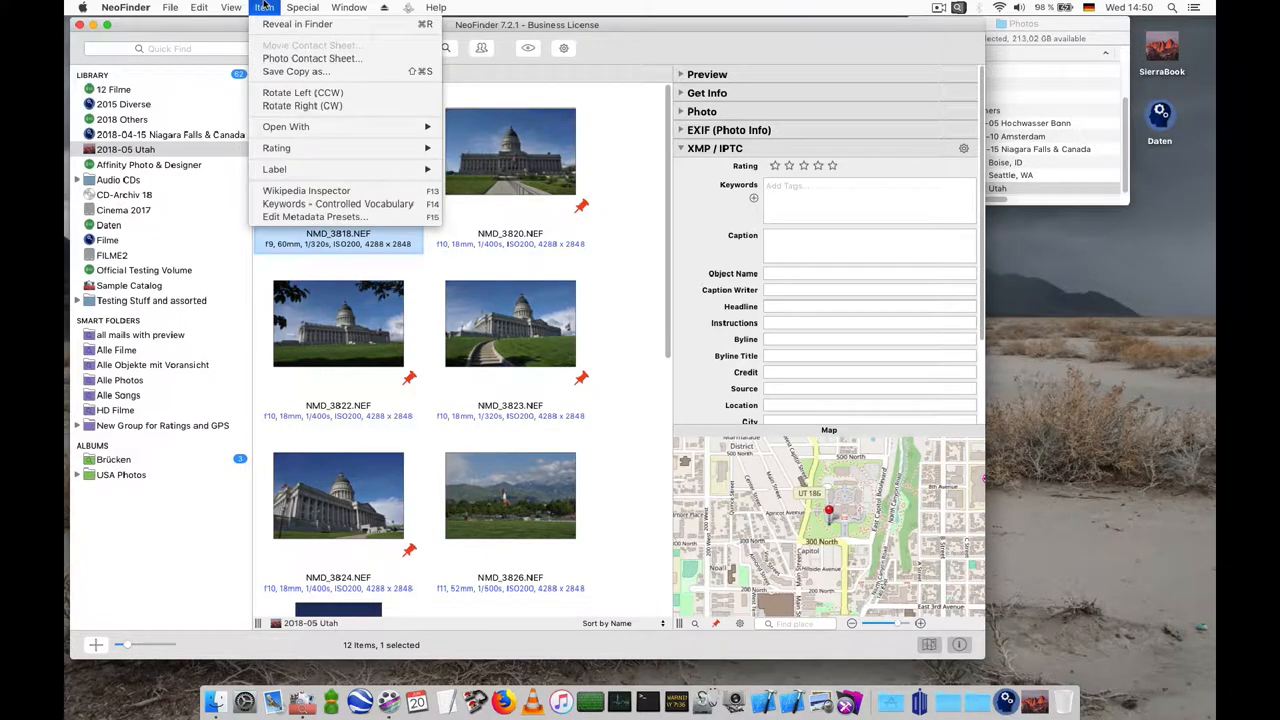
click(306, 190)
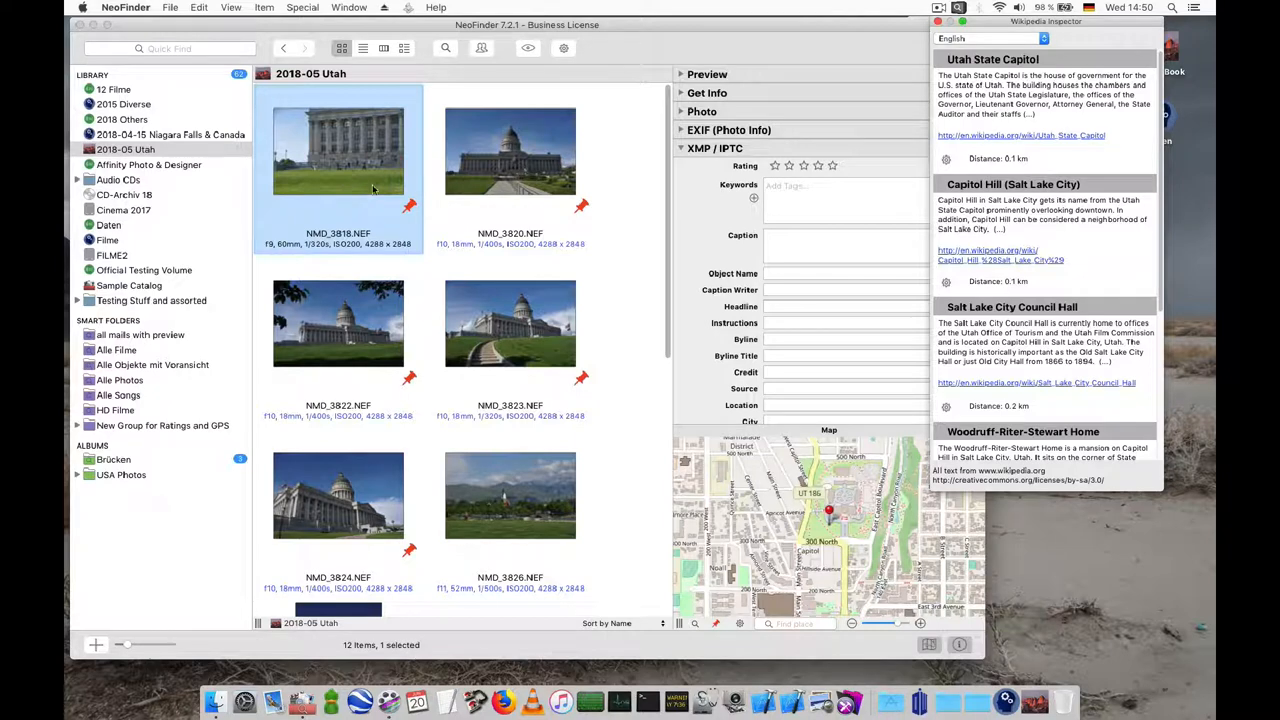
mouse_move(583, 183)
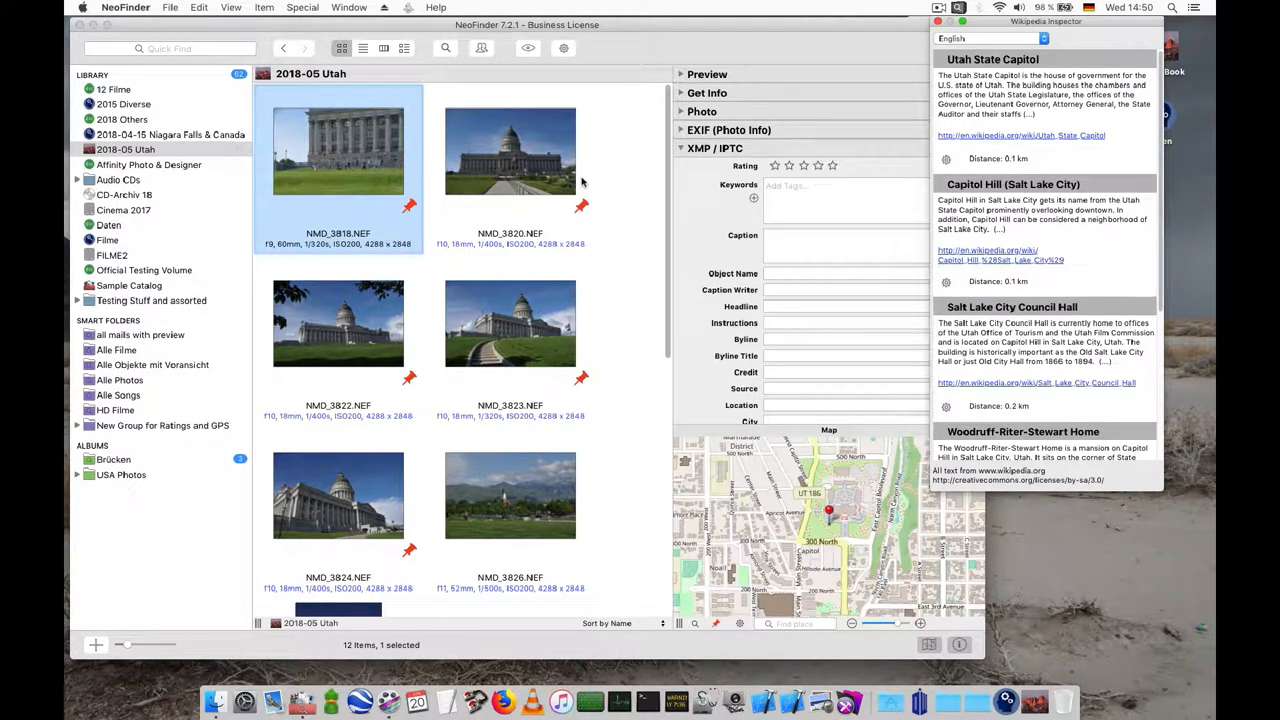
mouse_move(820, 352)
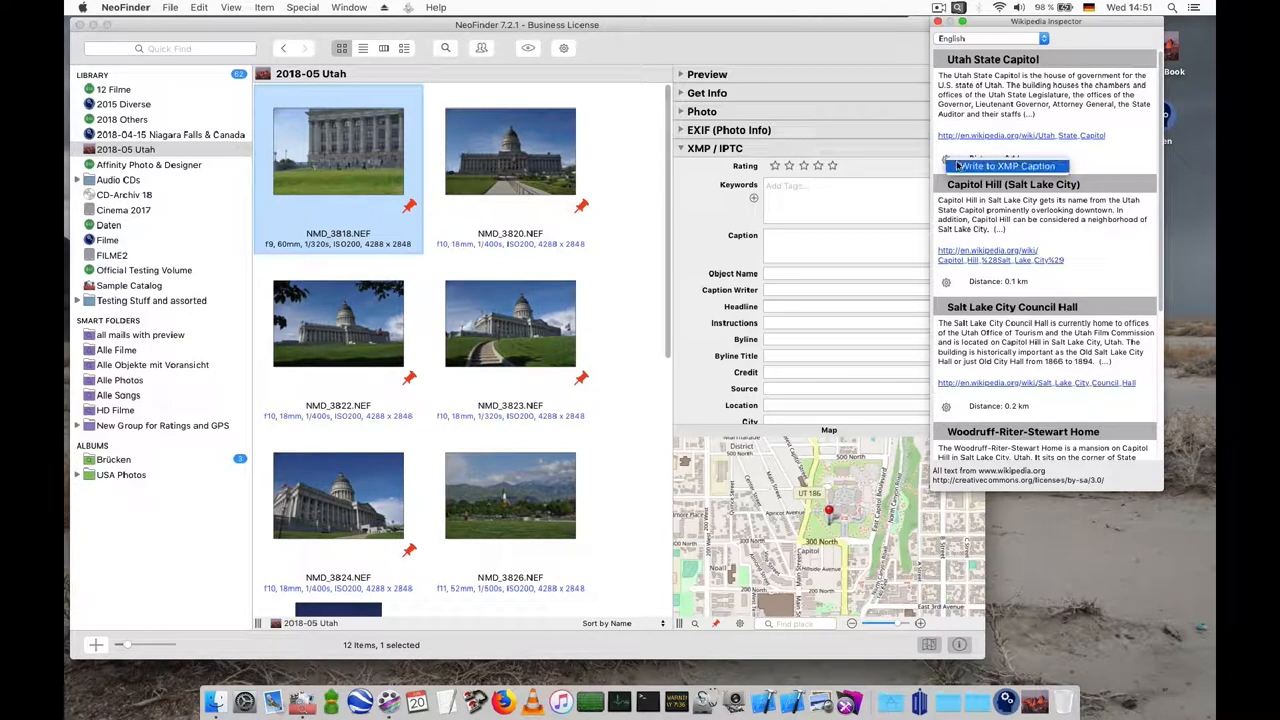
click(1006, 166)
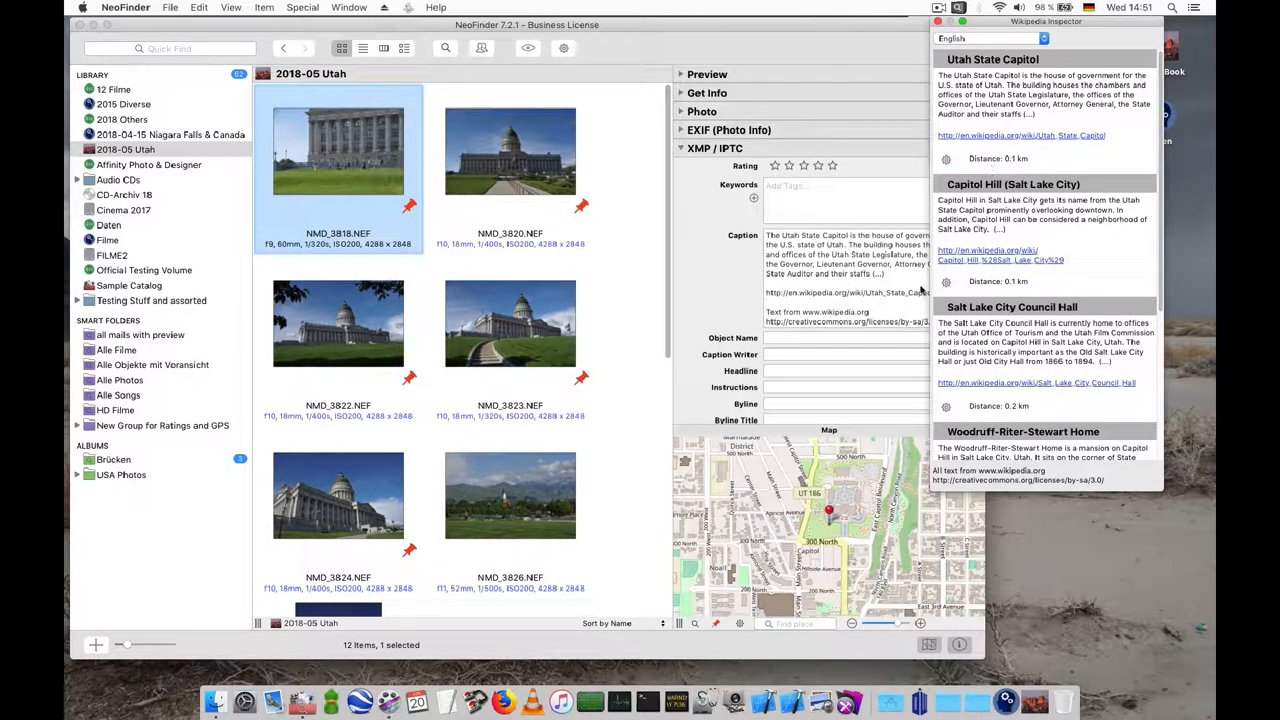